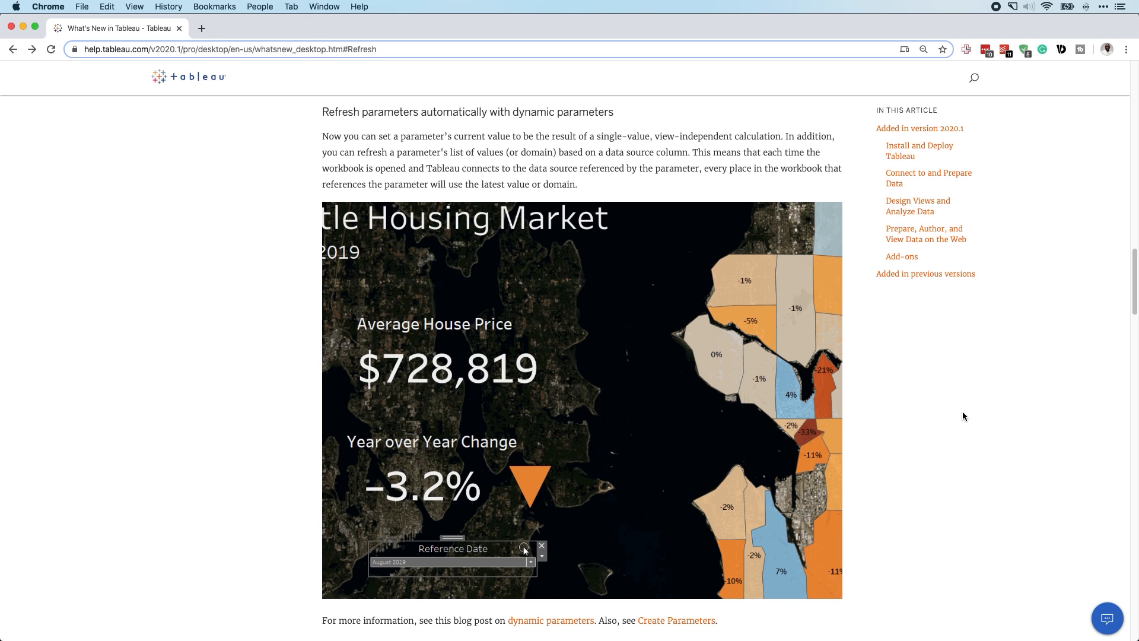
# Clear the Segment parameter's allowed values and refill them from a data field, then confirm
pyautogui.click(524, 548)
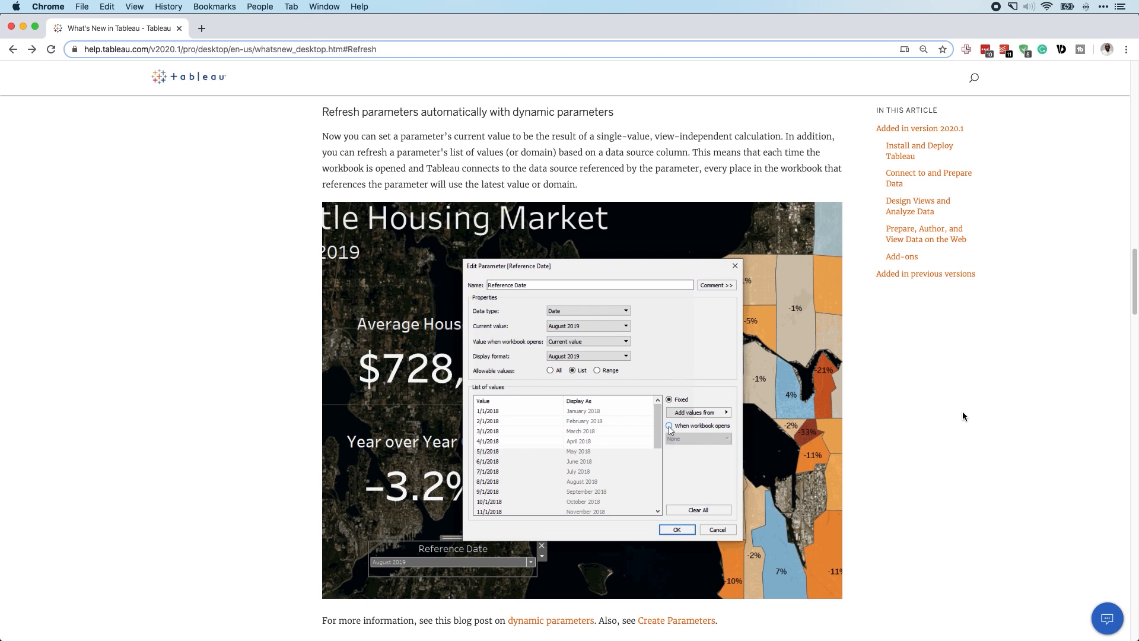
pyautogui.click(696, 438)
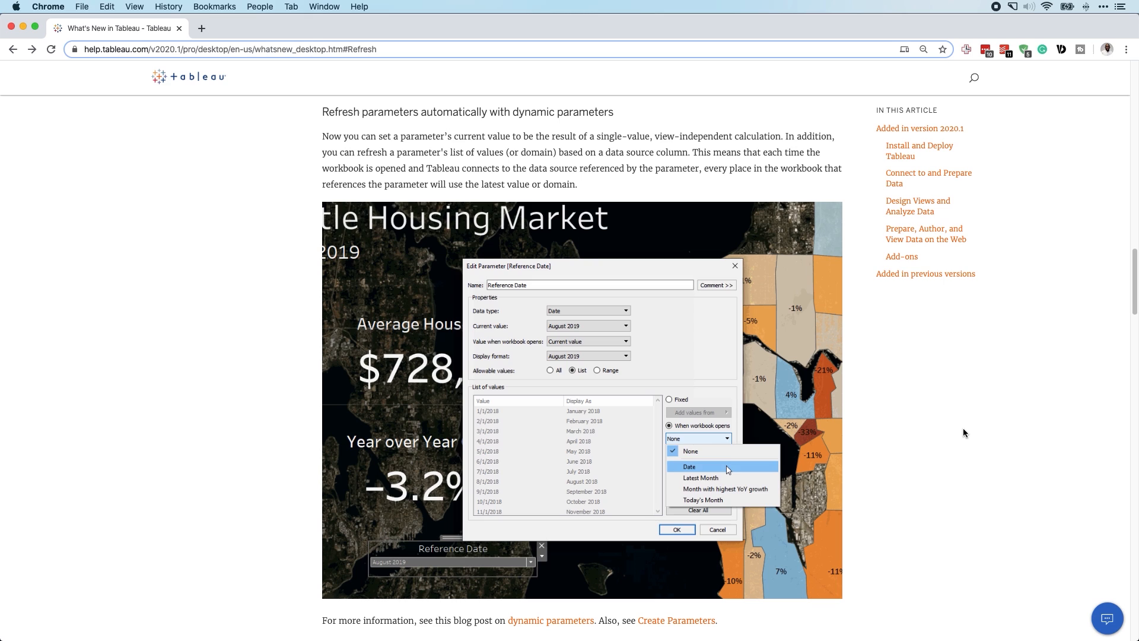
pyautogui.click(689, 466)
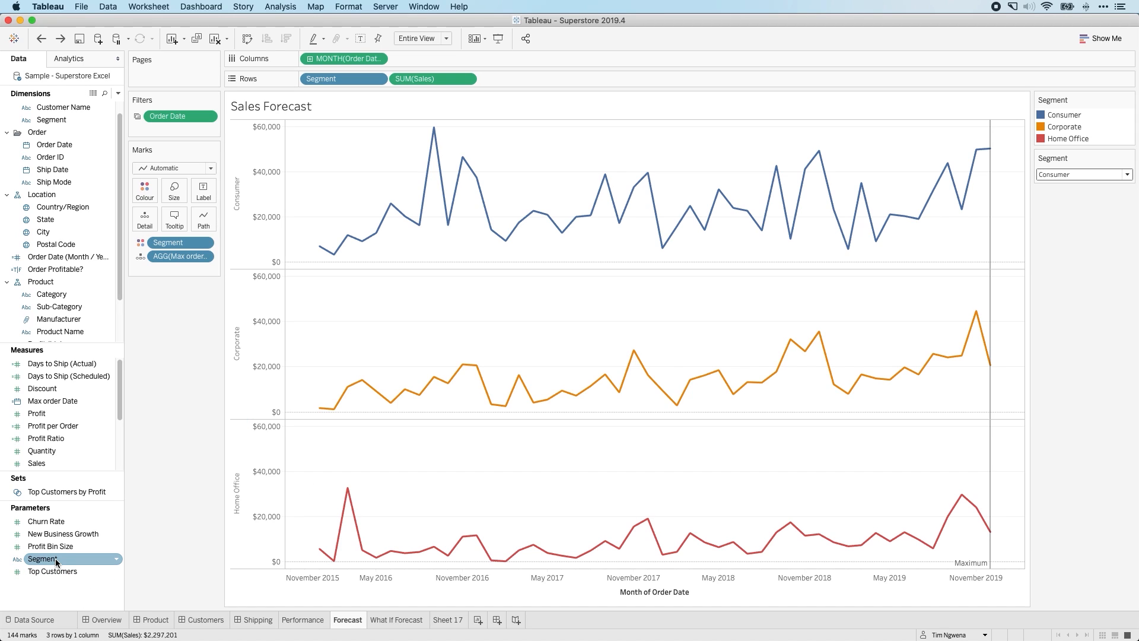
pyautogui.rightClick(42, 560)
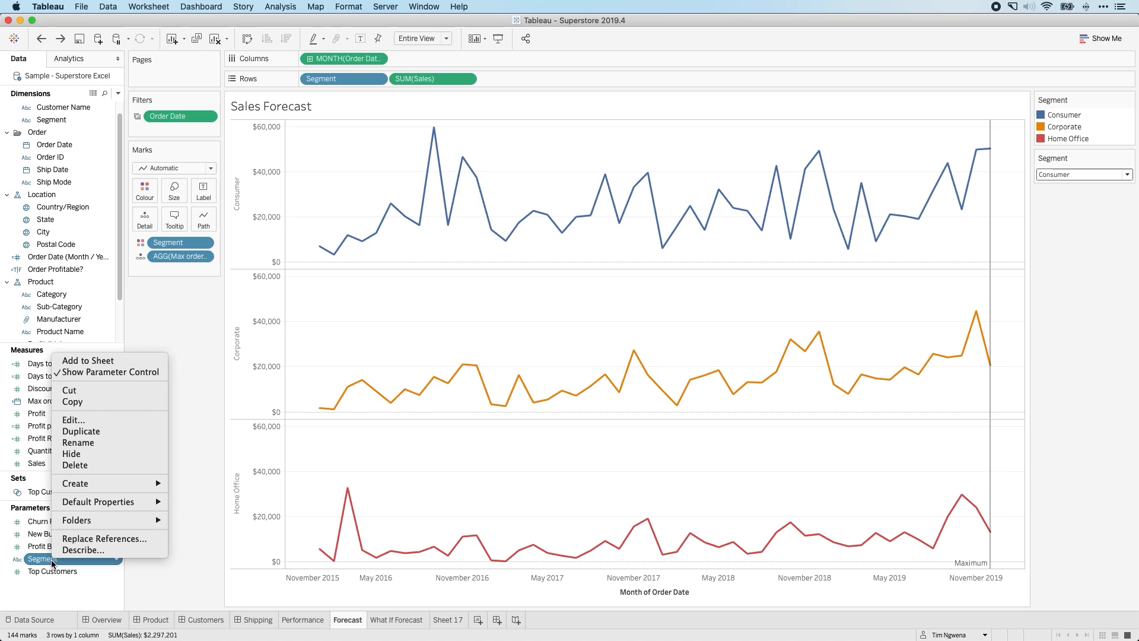
pyautogui.click(72, 420)
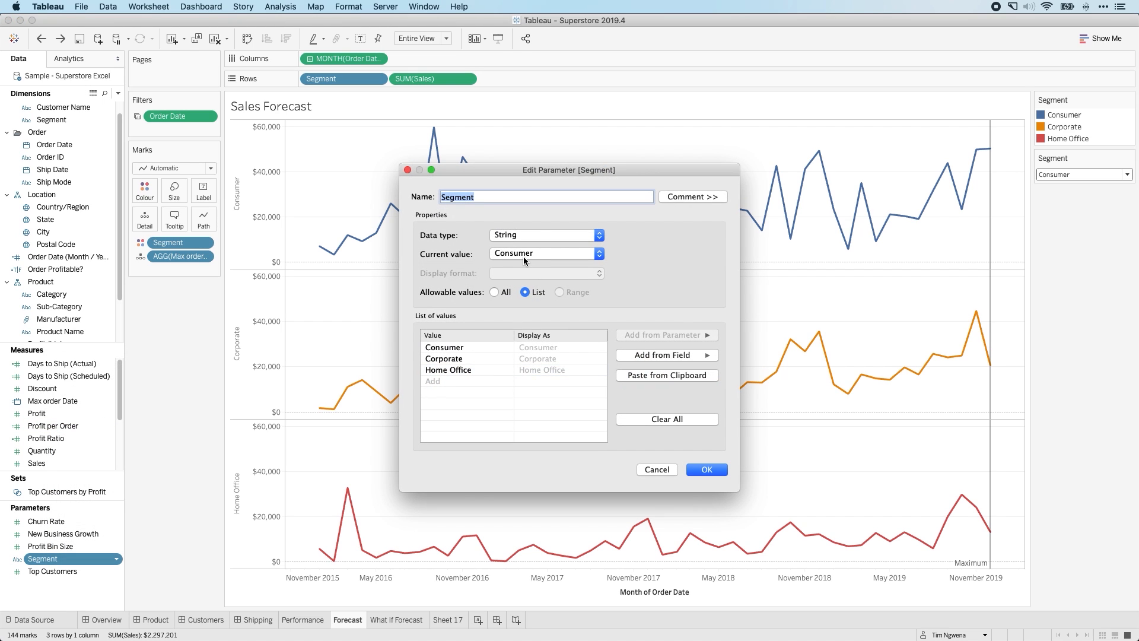
pyautogui.moveTo(547, 235)
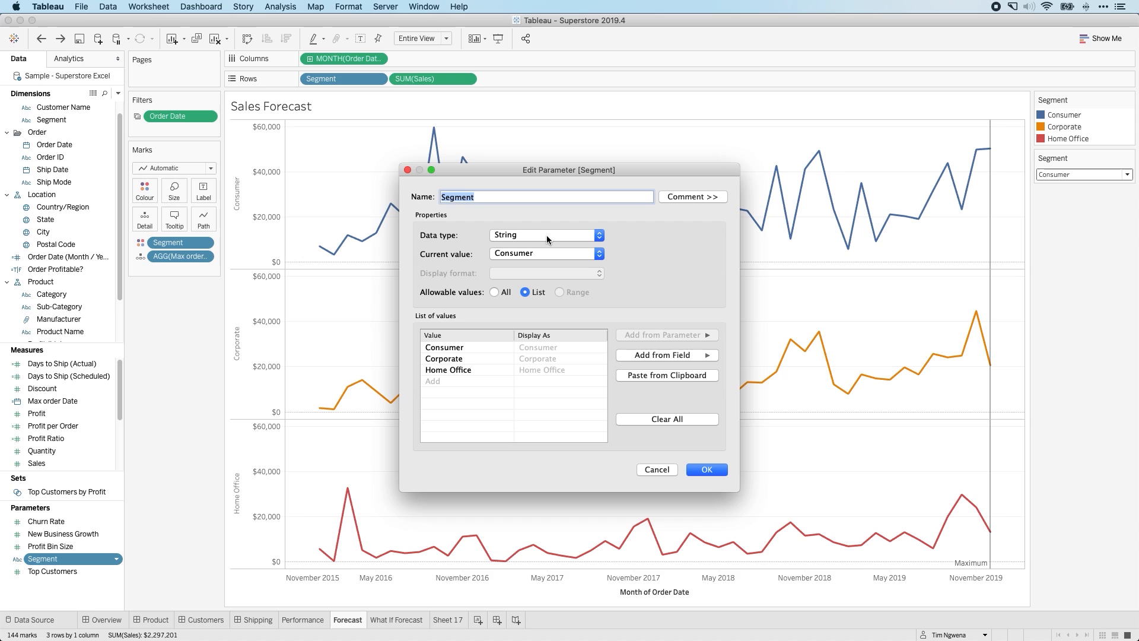
pyautogui.click(444, 347)
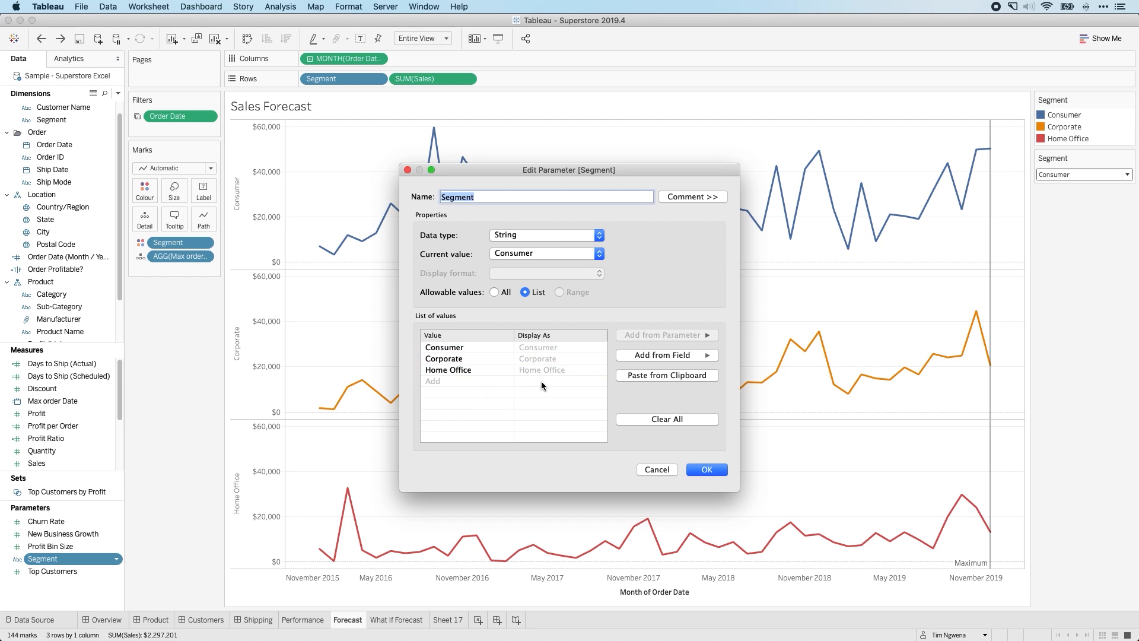
pyautogui.click(666, 418)
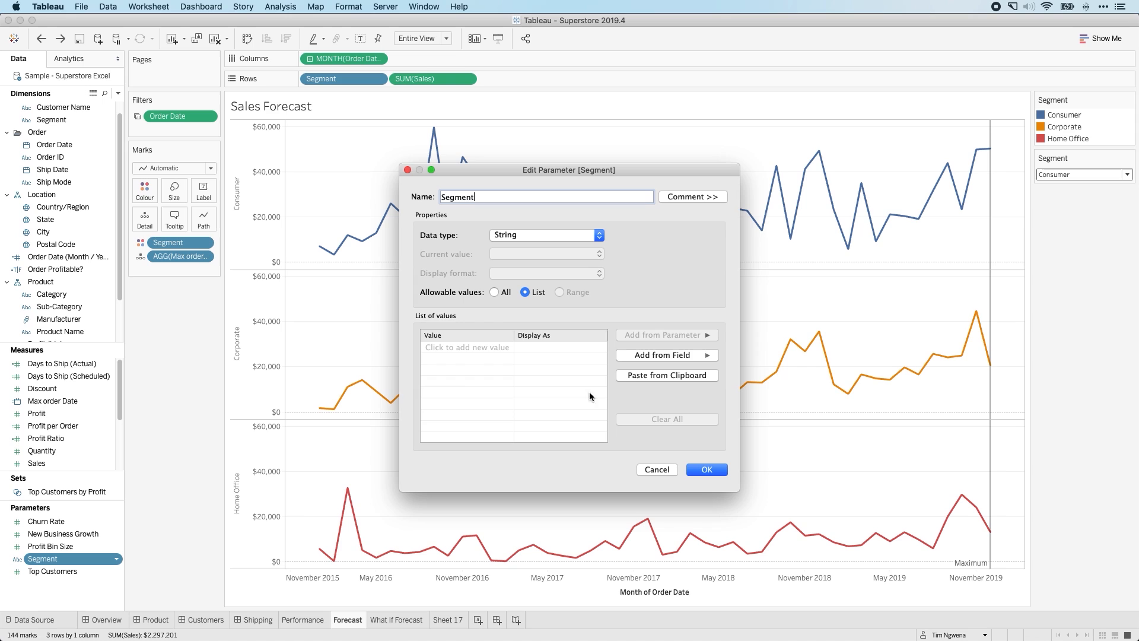
pyautogui.click(662, 355)
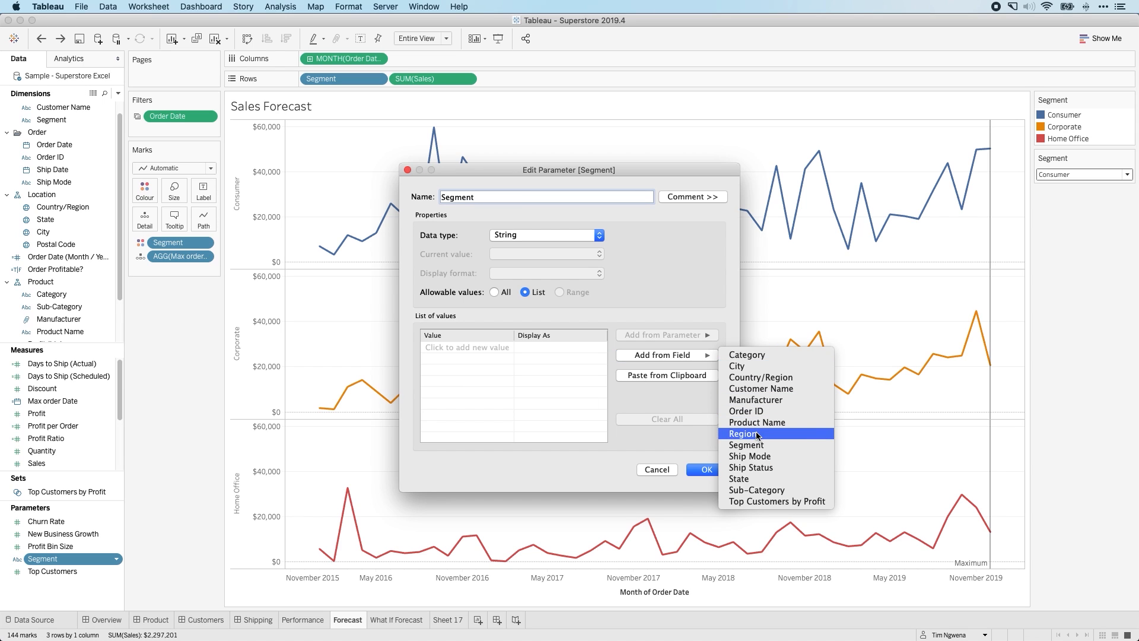
pyautogui.click(746, 444)
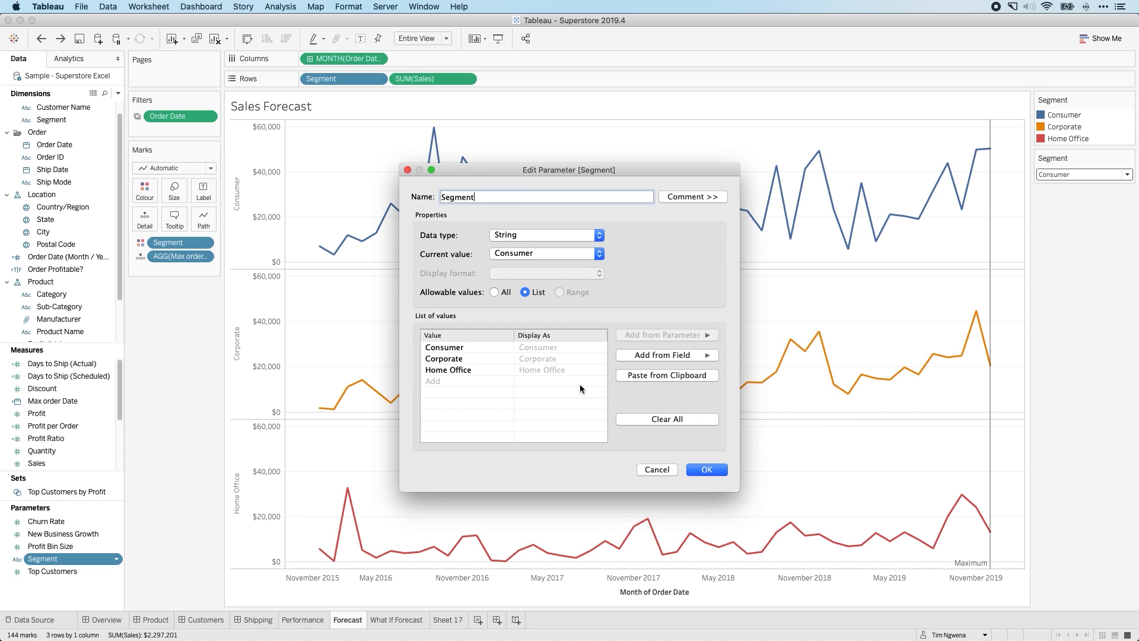
pyautogui.moveTo(528, 441)
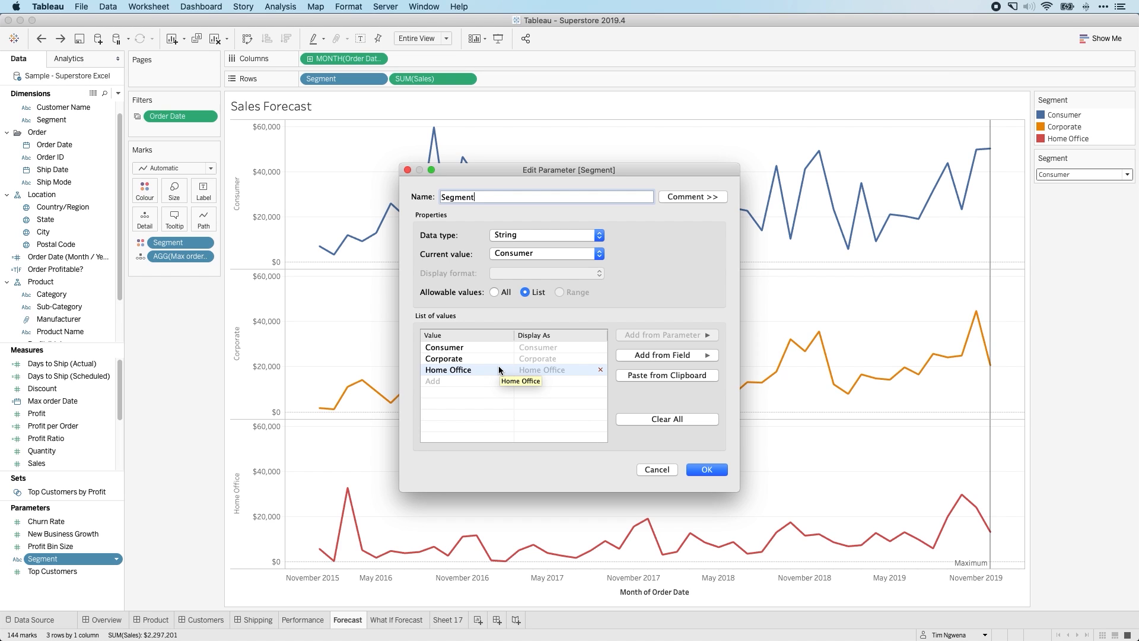
pyautogui.click(705, 468)
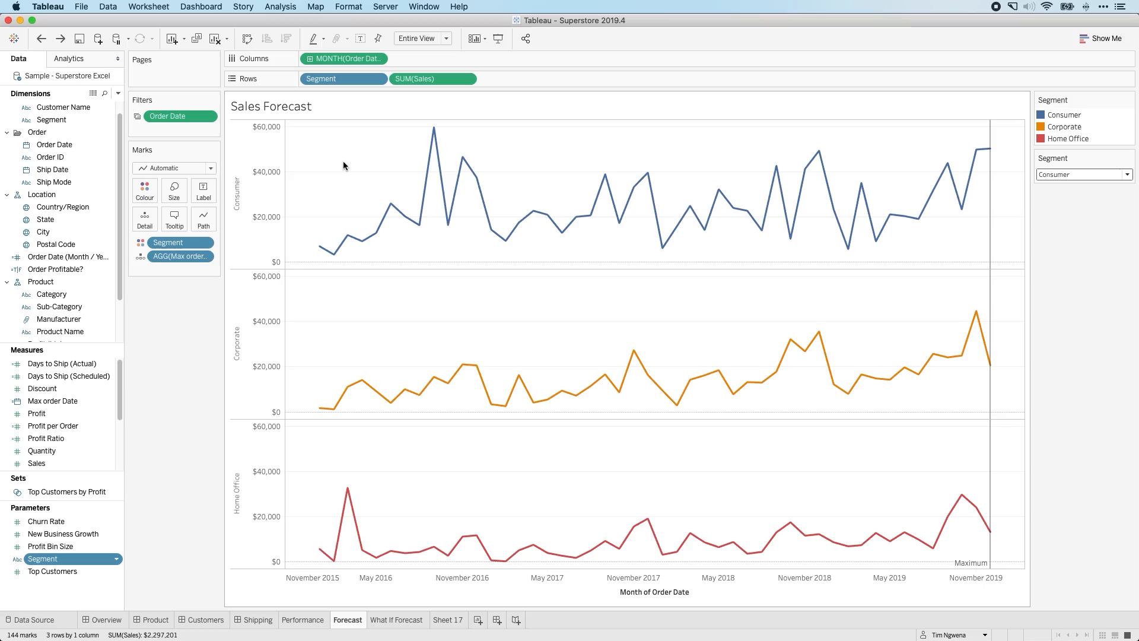
# In the Superstore spreadsheet, change the first order's date in C2 to 08/11/2020
pyautogui.press('F3')
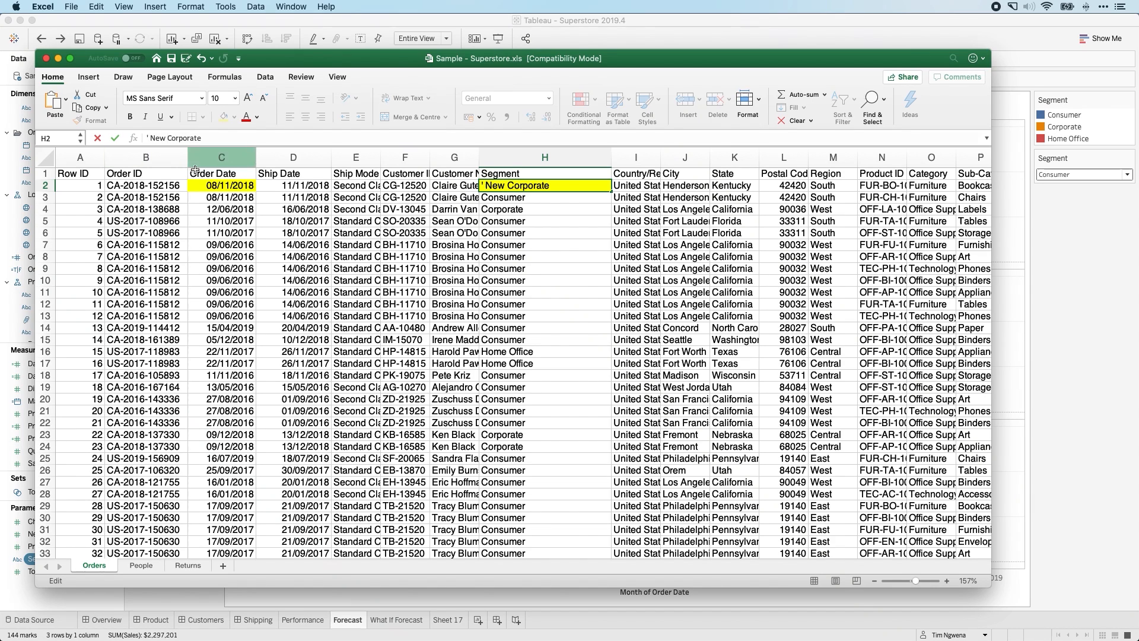
pyautogui.click(221, 185)
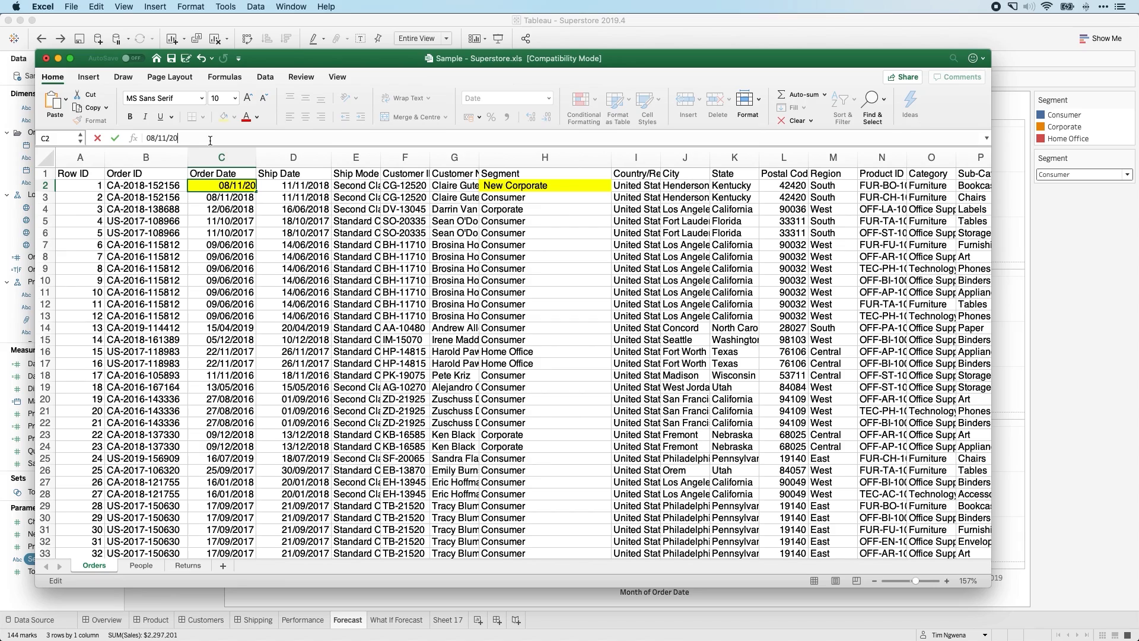
pyautogui.write('20')
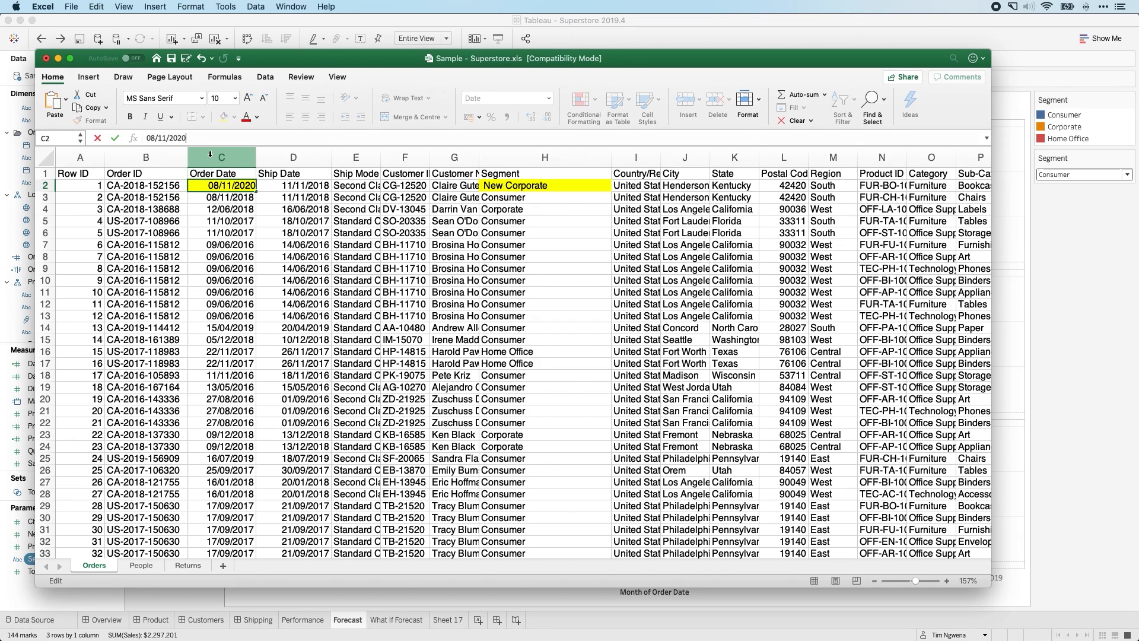
pyautogui.click(453, 233)
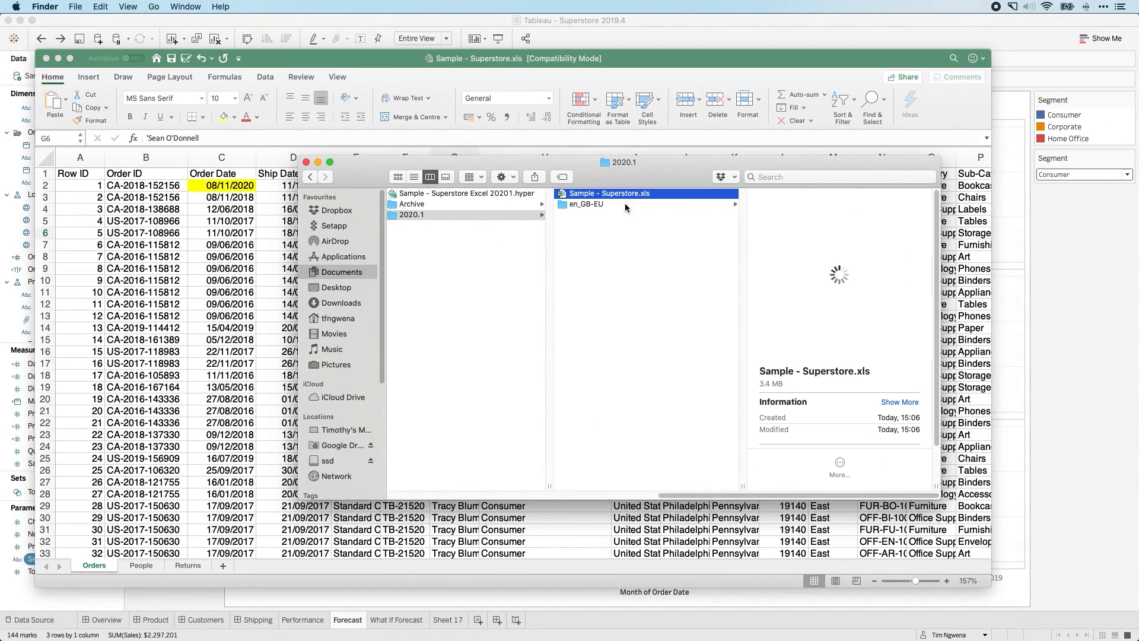
# Open the en_GB-EU folder in 2020.1 listing the Superstore data files
pyautogui.click(586, 204)
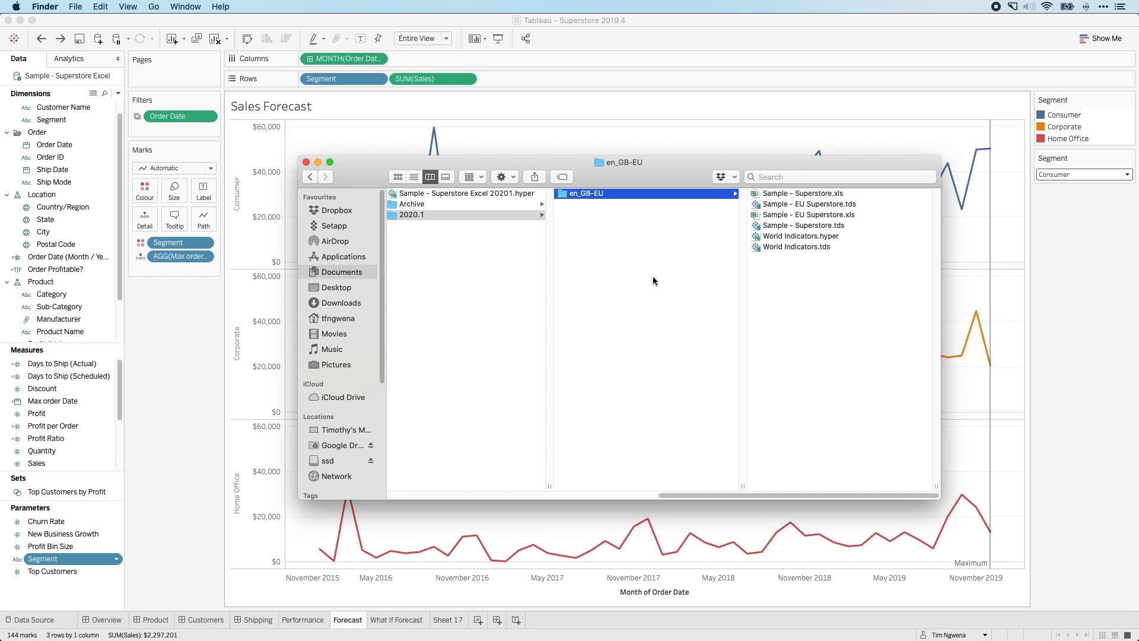
pyautogui.moveTo(1097, 317)
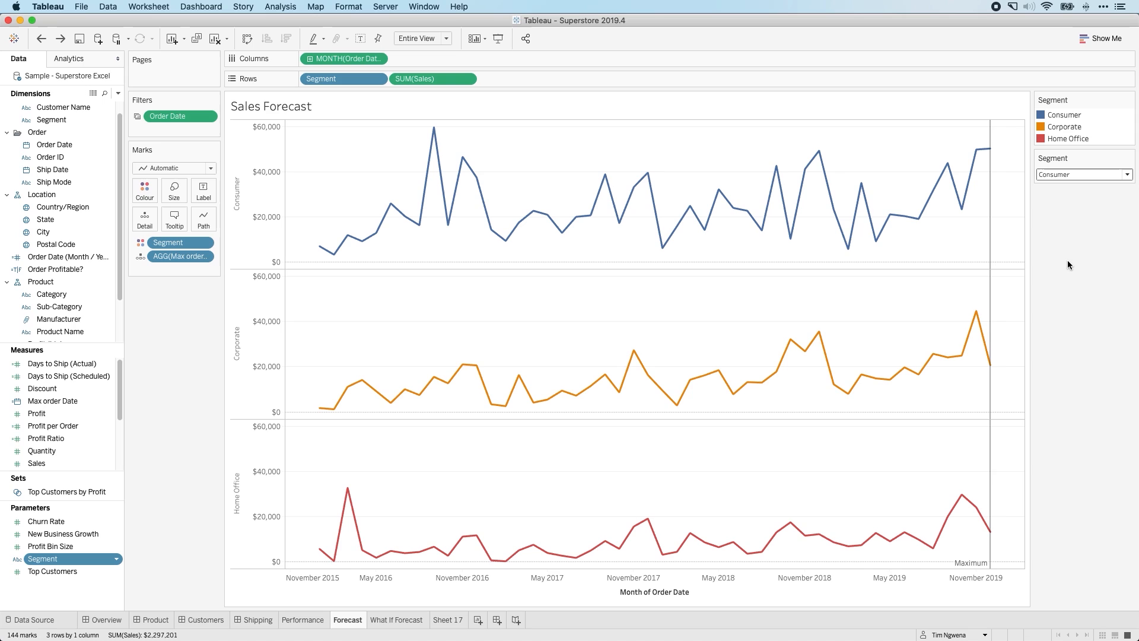
pyautogui.moveTo(105, 93)
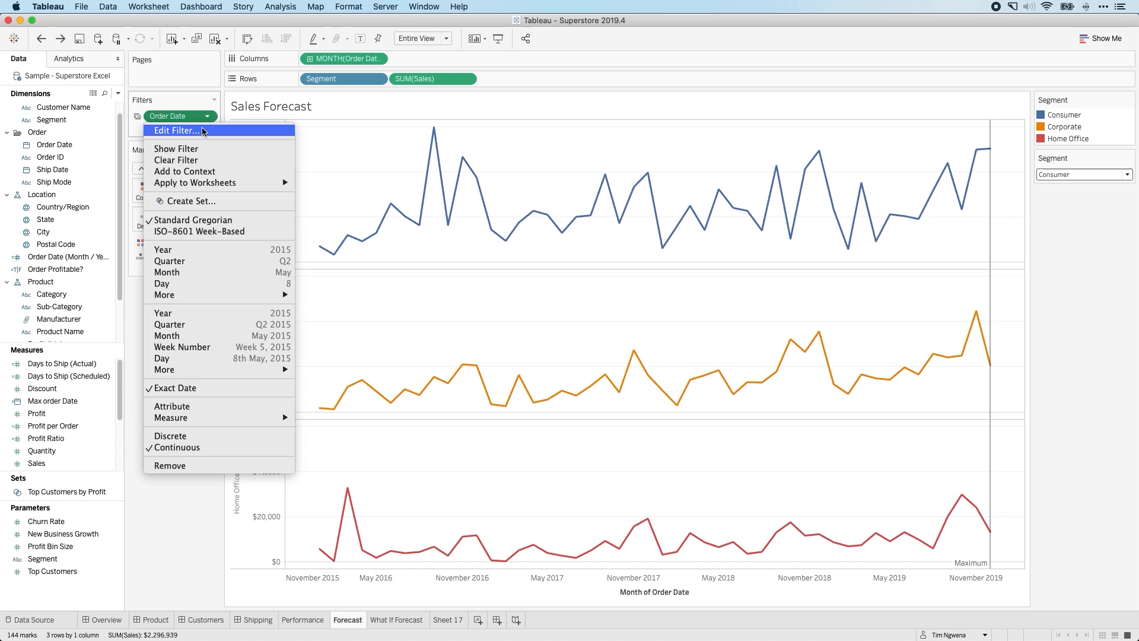
# Extend the Order Date filter's end to 08/11/2020 and apply it
pyautogui.click(175, 130)
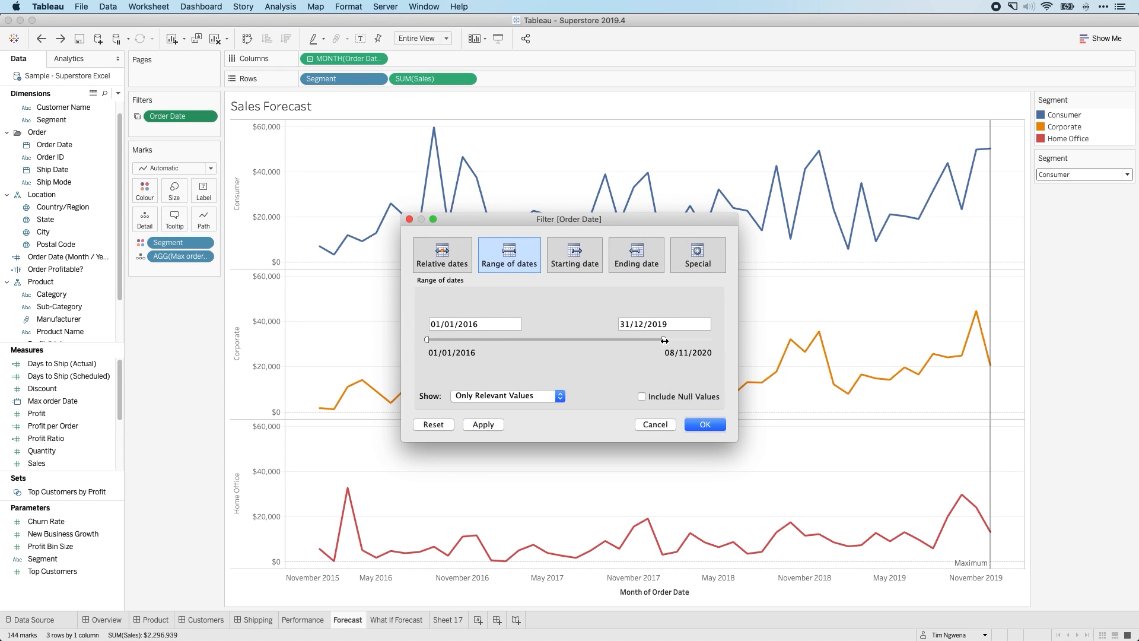
pyautogui.moveTo(663, 340); pyautogui.dragTo(682, 340)
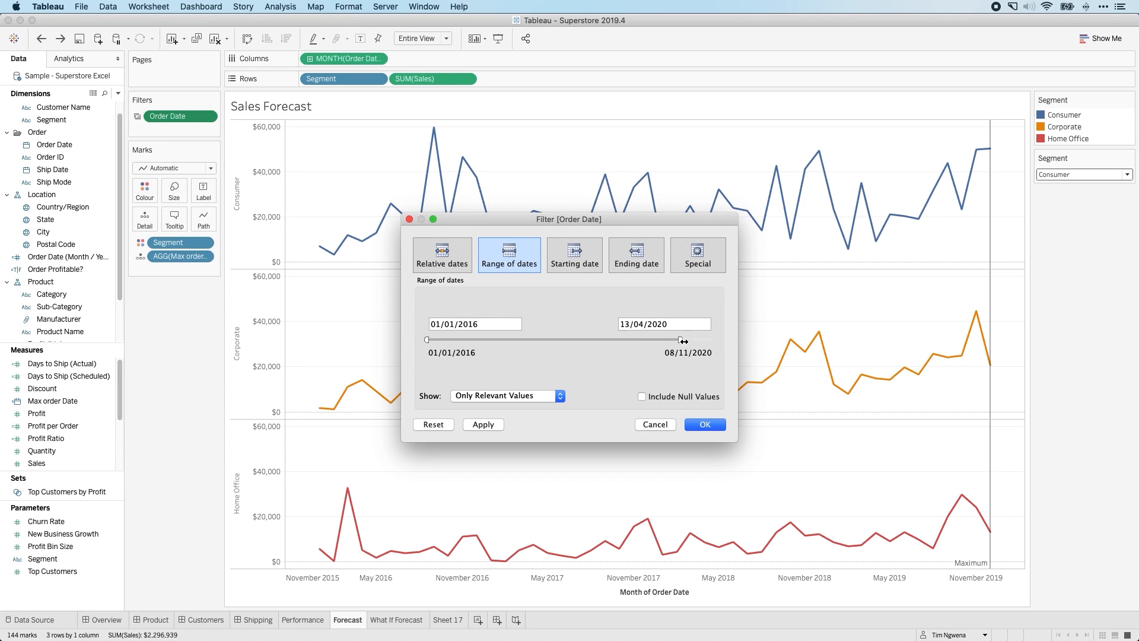
pyautogui.moveTo(683, 339); pyautogui.dragTo(713, 340)
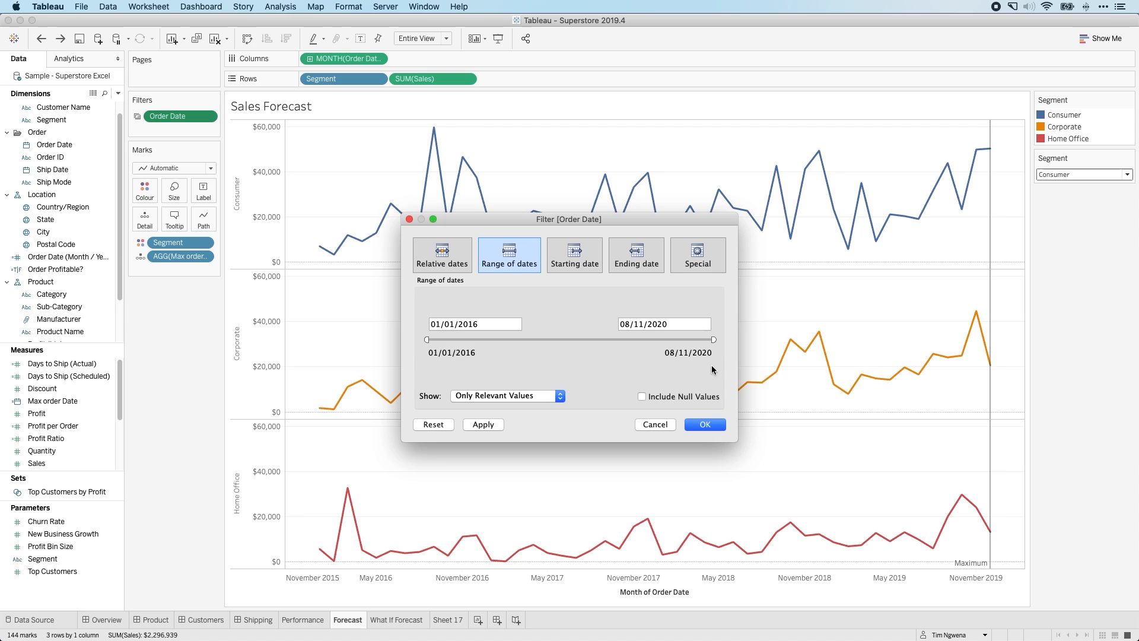
pyautogui.click(703, 424)
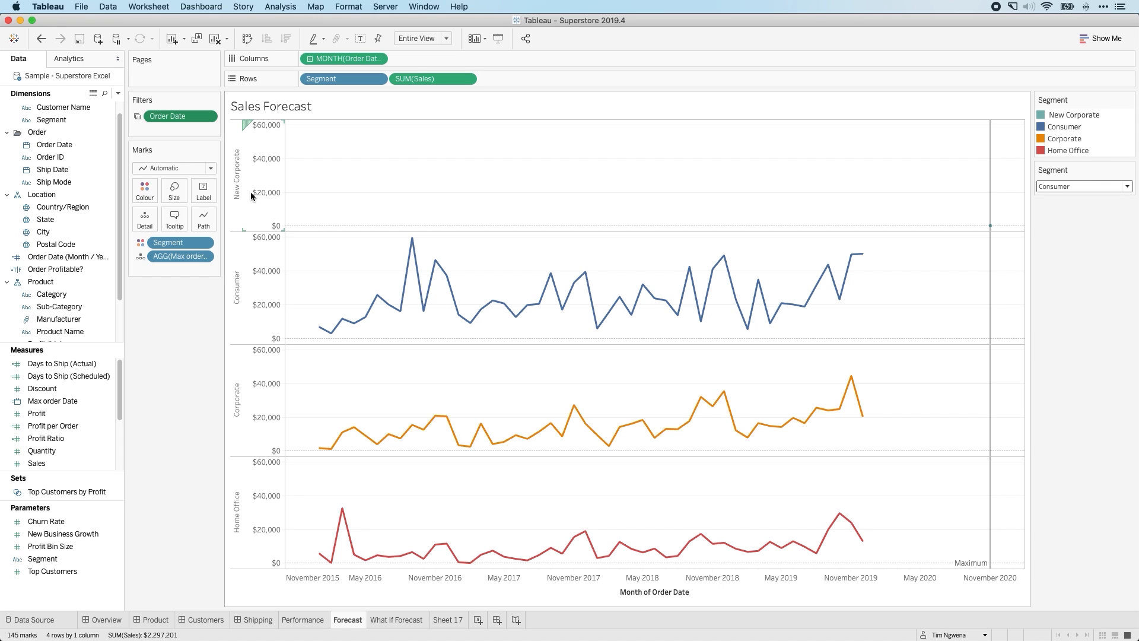
pyautogui.moveTo(1056, 164)
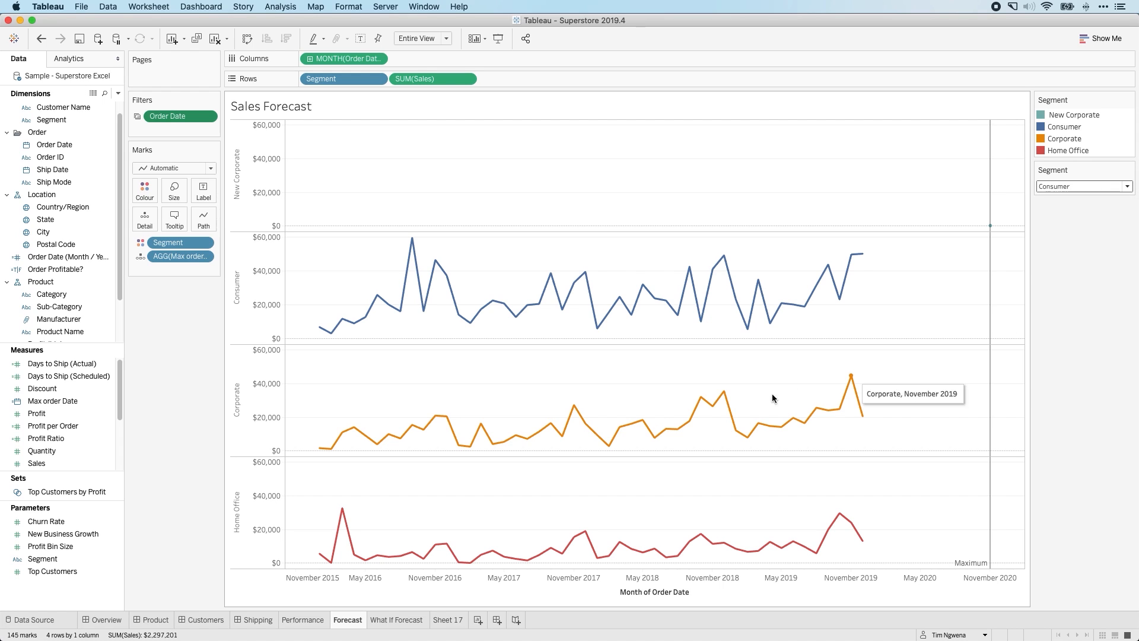
# Review the 2019.4 Segment parameter list showing New Corporate, clear duplicated values and close it
pyautogui.rightClick(42, 558)
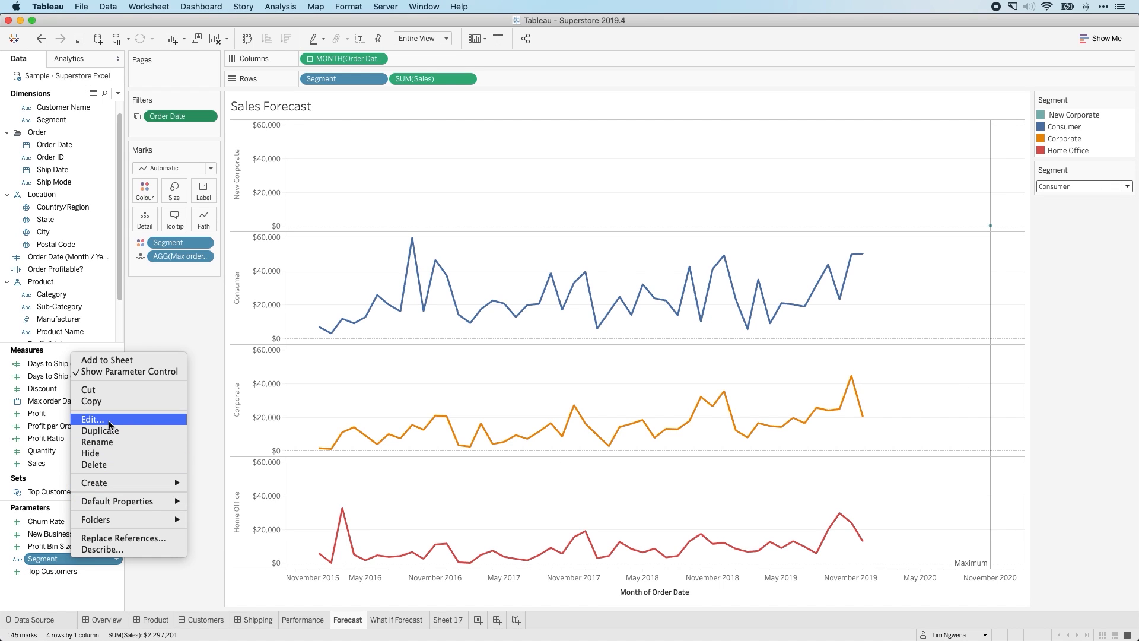
pyautogui.click(91, 418)
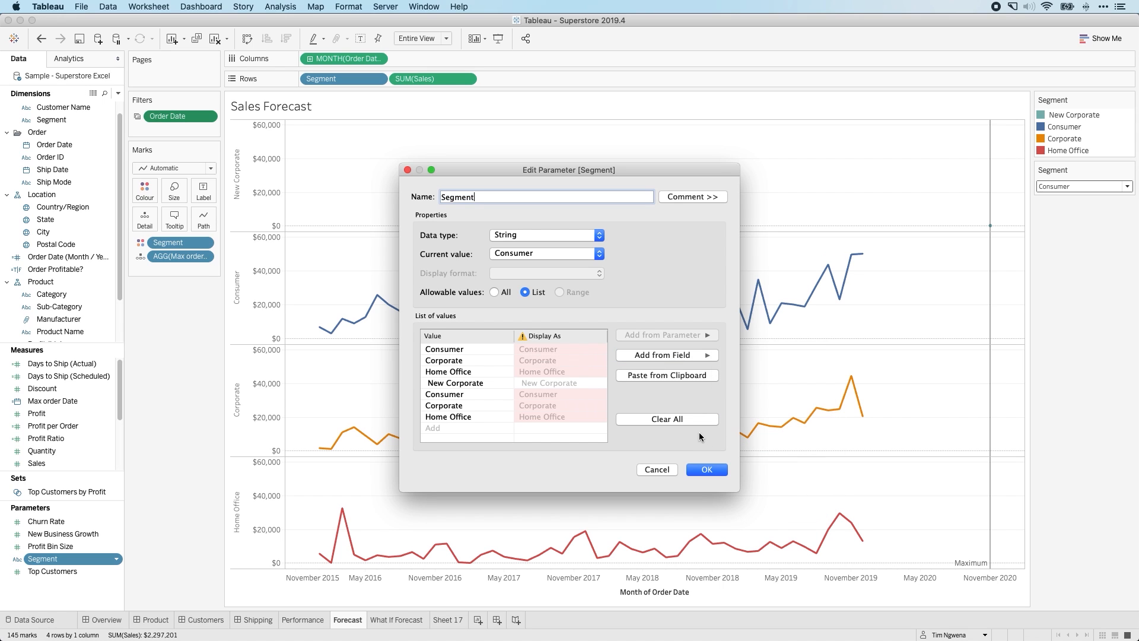
pyautogui.click(444, 394)
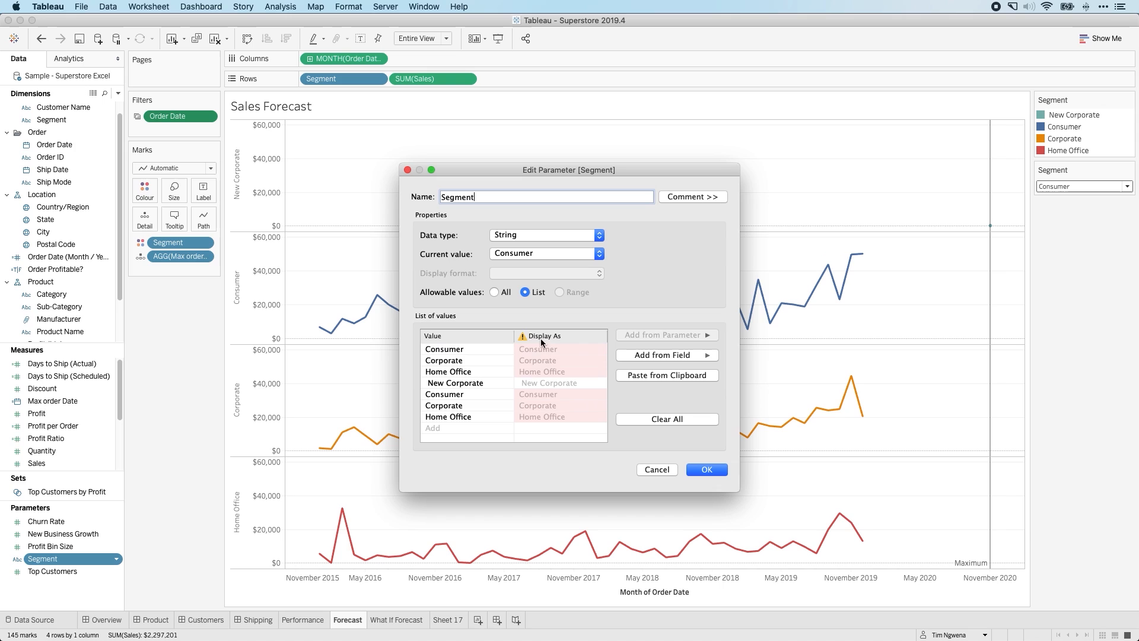
pyautogui.click(444, 348)
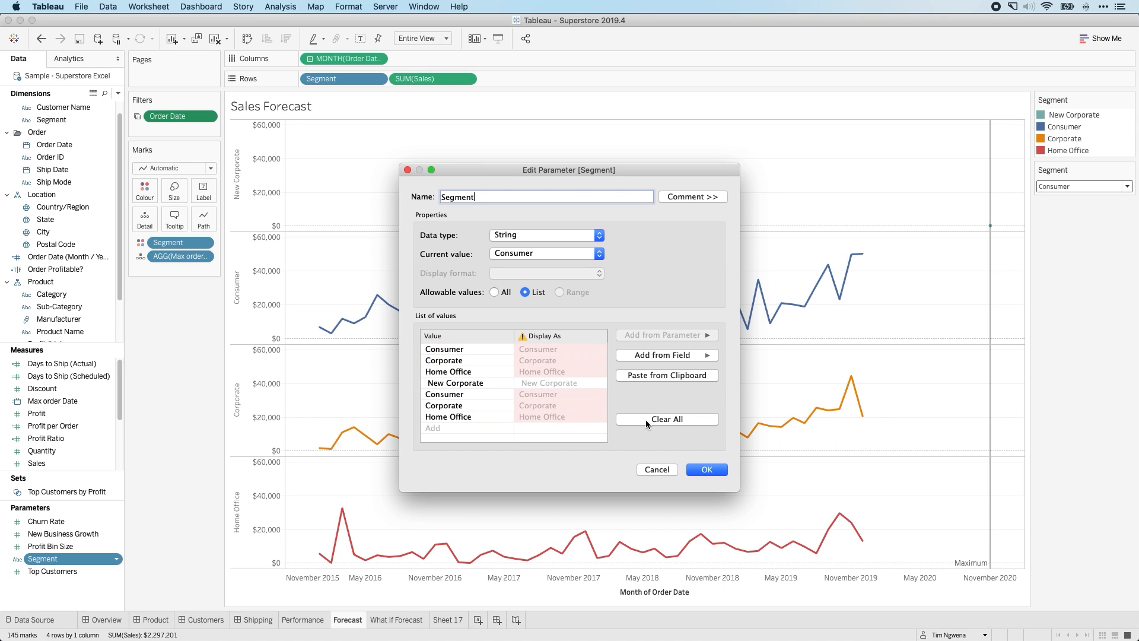
pyautogui.click(662, 355)
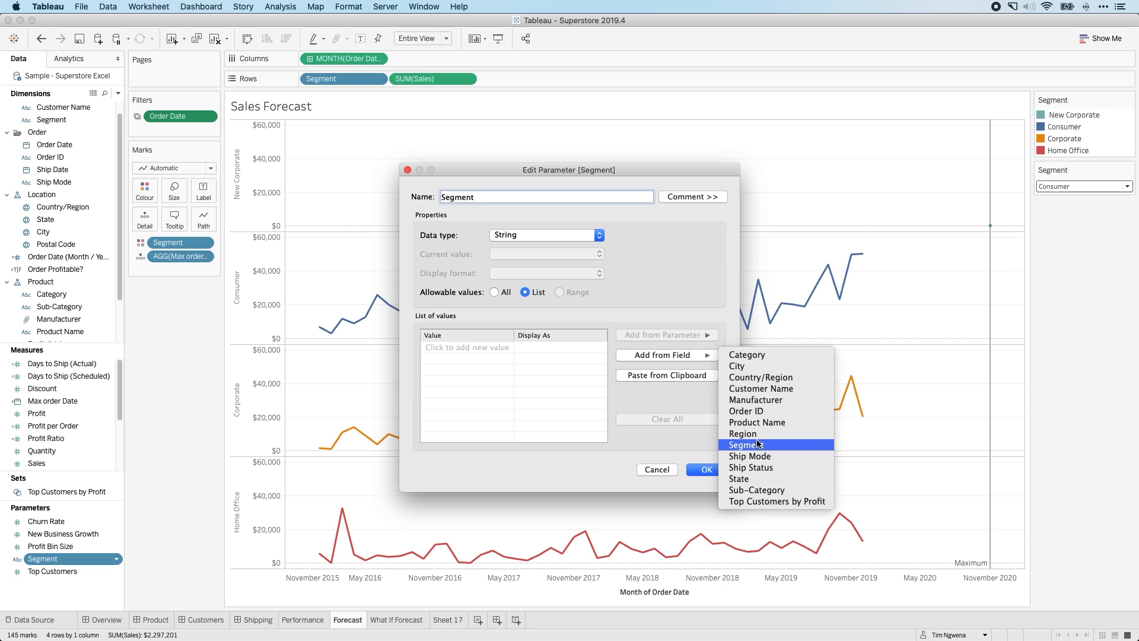
pyautogui.click(745, 444)
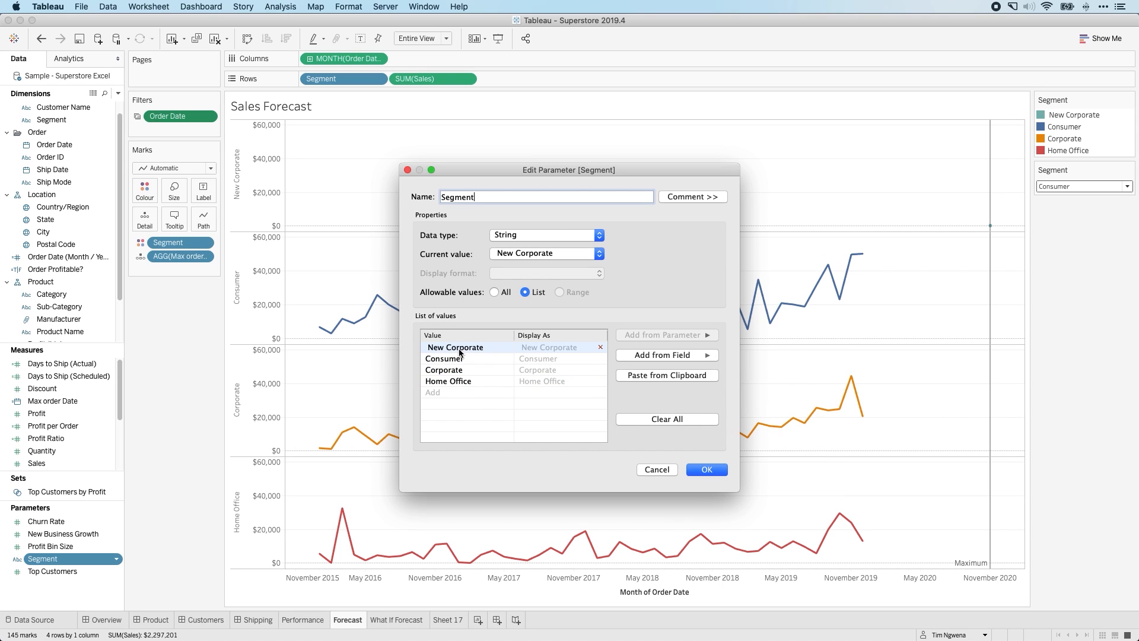
pyautogui.click(706, 469)
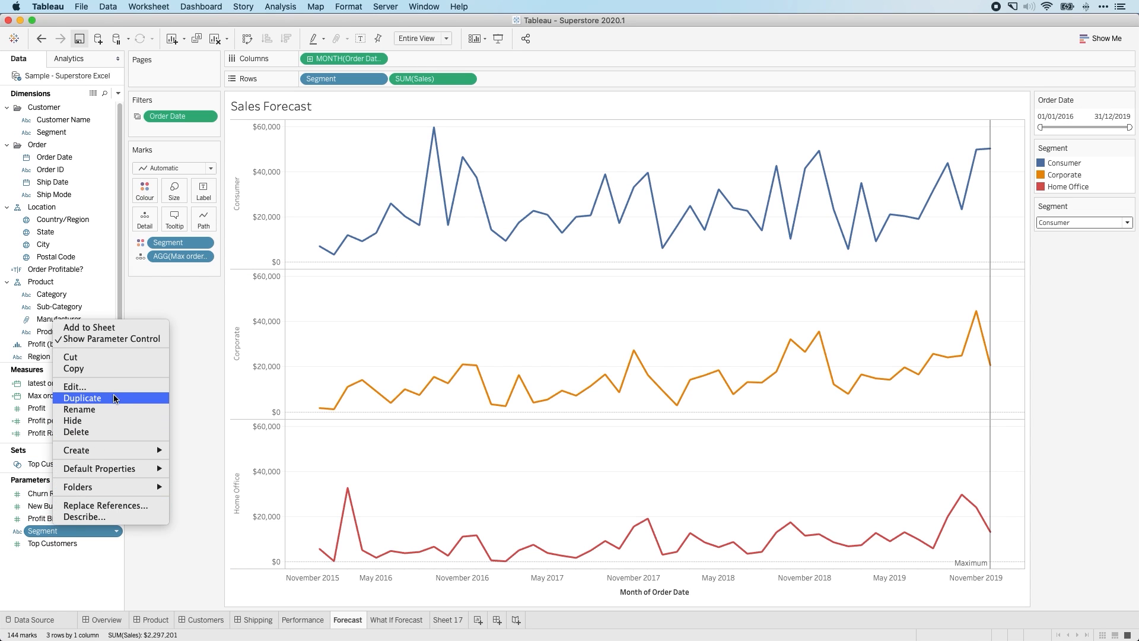
# Edit the 2020.1 Segment parameter and clear all its allowable values
pyautogui.click(74, 386)
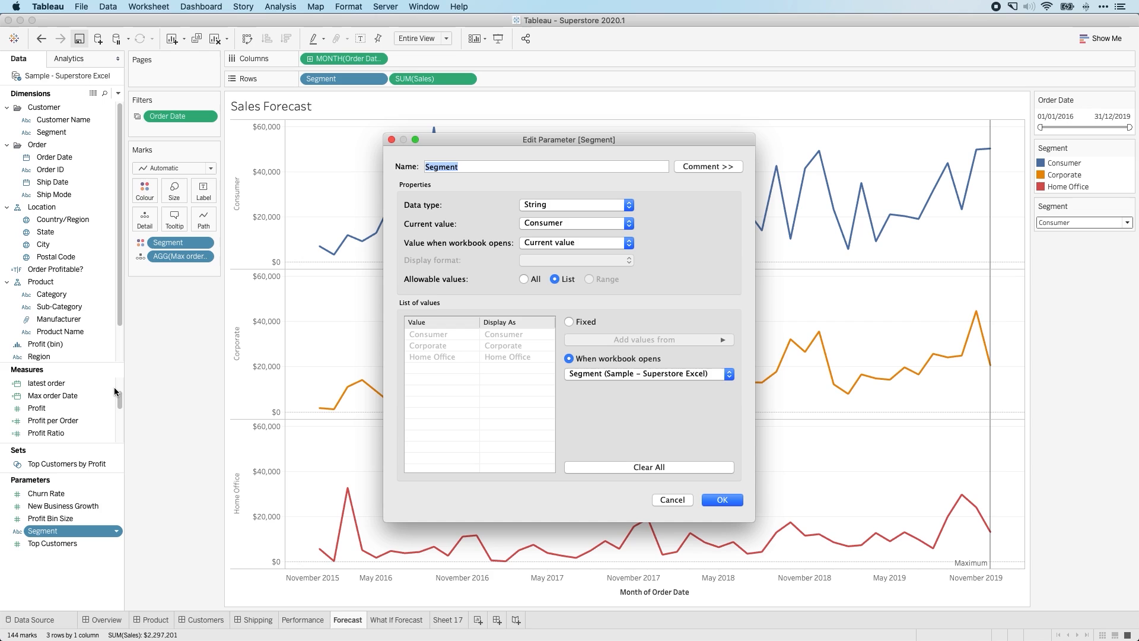
pyautogui.moveTo(657, 428)
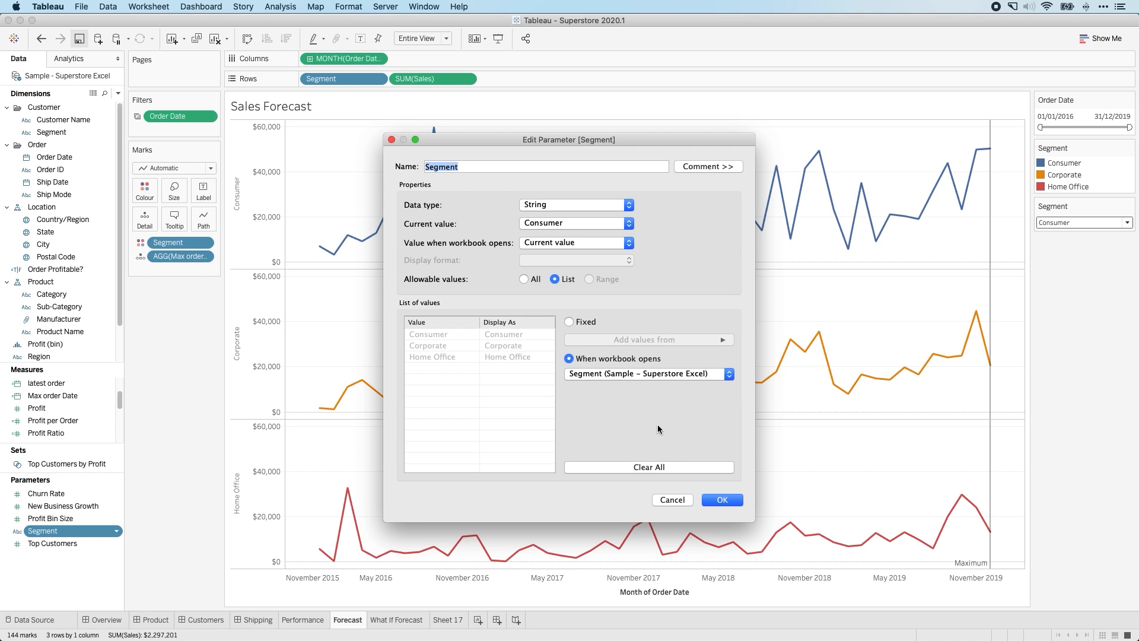
pyautogui.click(648, 467)
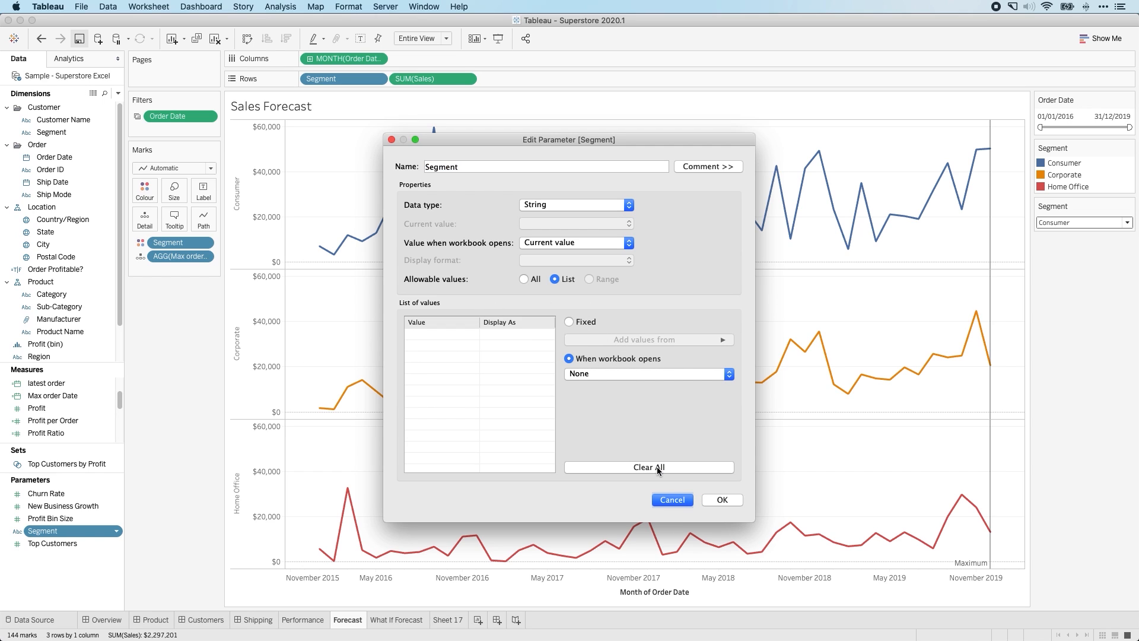
pyautogui.moveTo(504, 207)
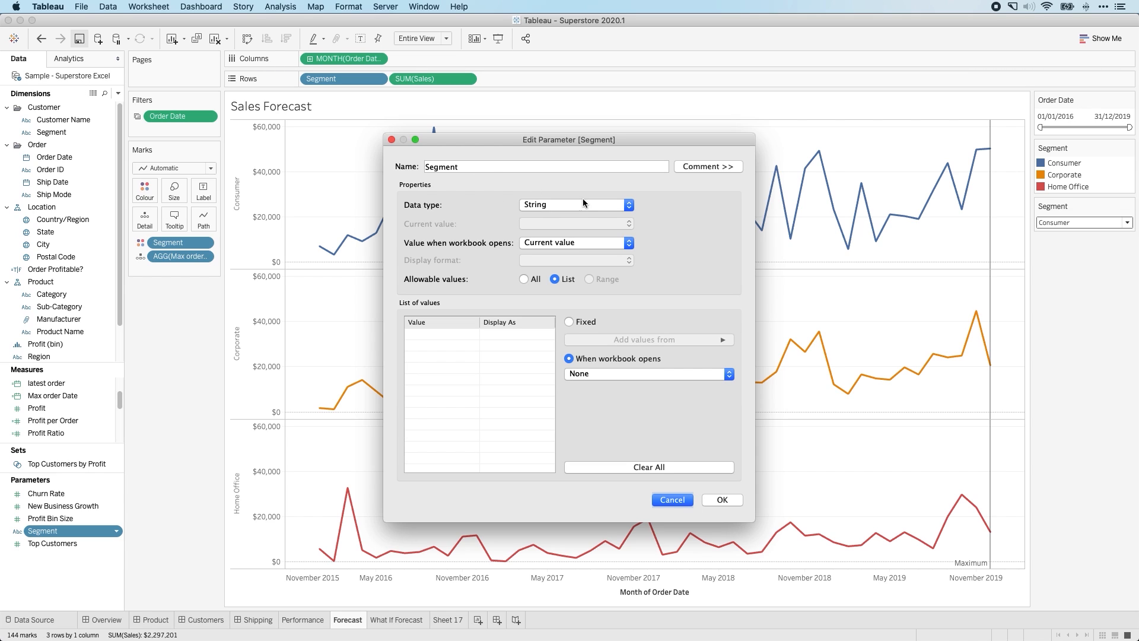
pyautogui.moveTo(550, 208)
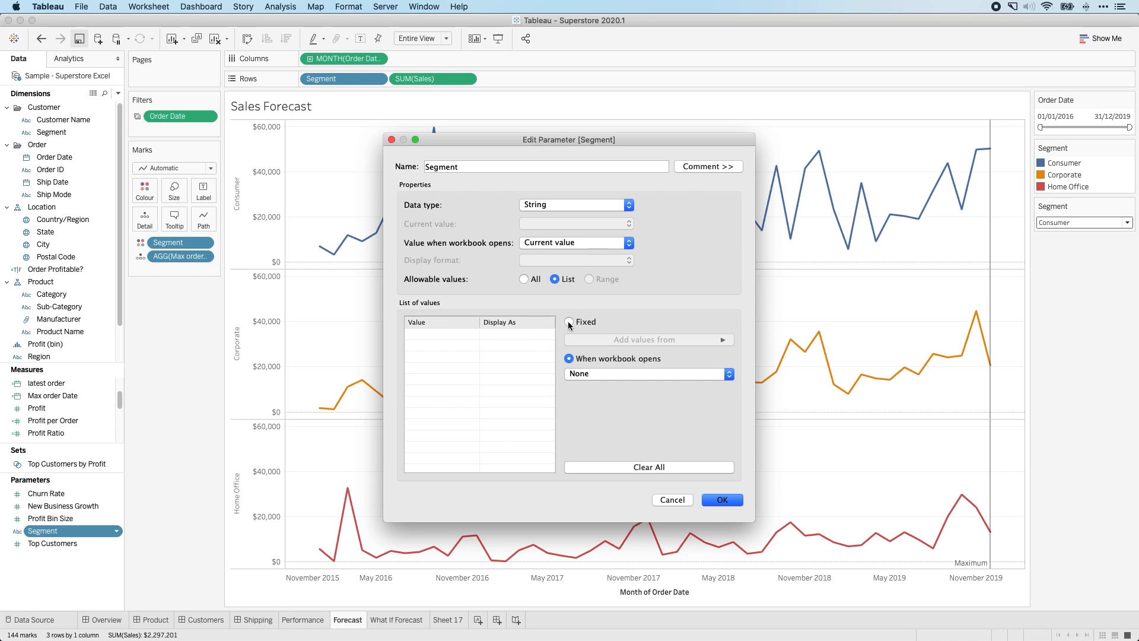
# Make the parameter a fixed list filled from Segment: Consumer, Corporate, Home Office
pyautogui.click(644, 340)
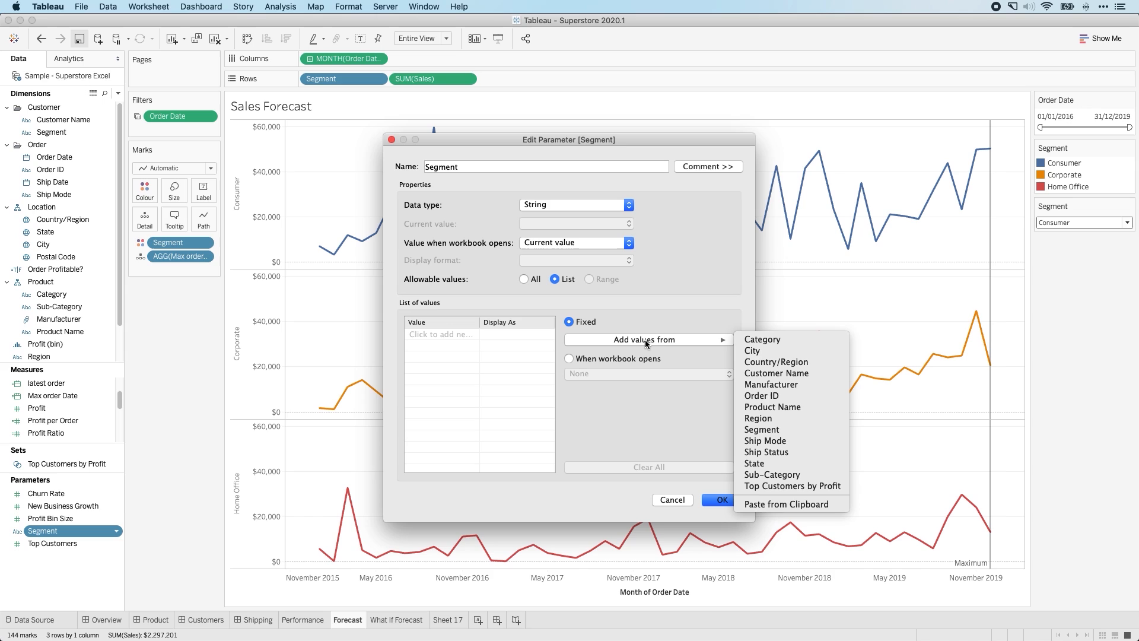
pyautogui.moveTo(761, 430)
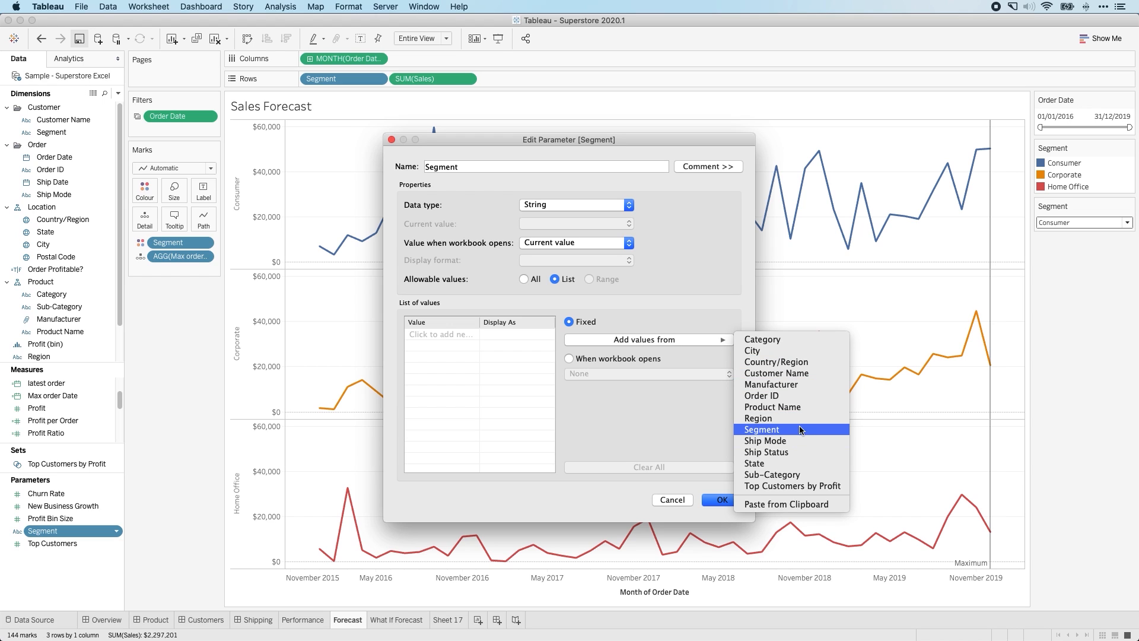
pyautogui.click(761, 429)
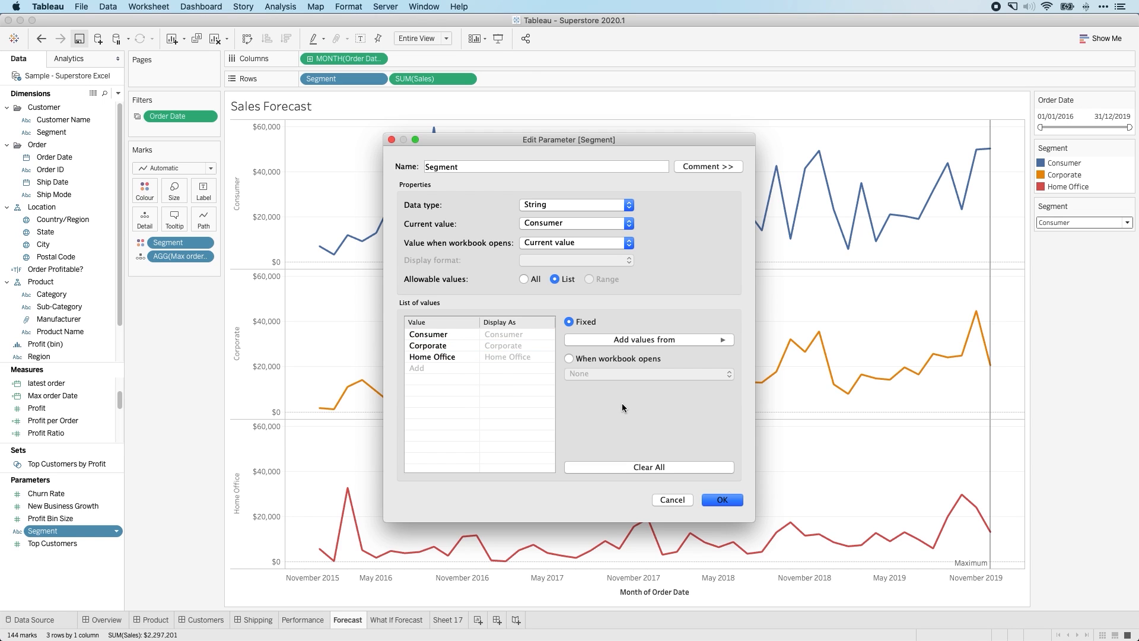
pyautogui.moveTo(569, 363)
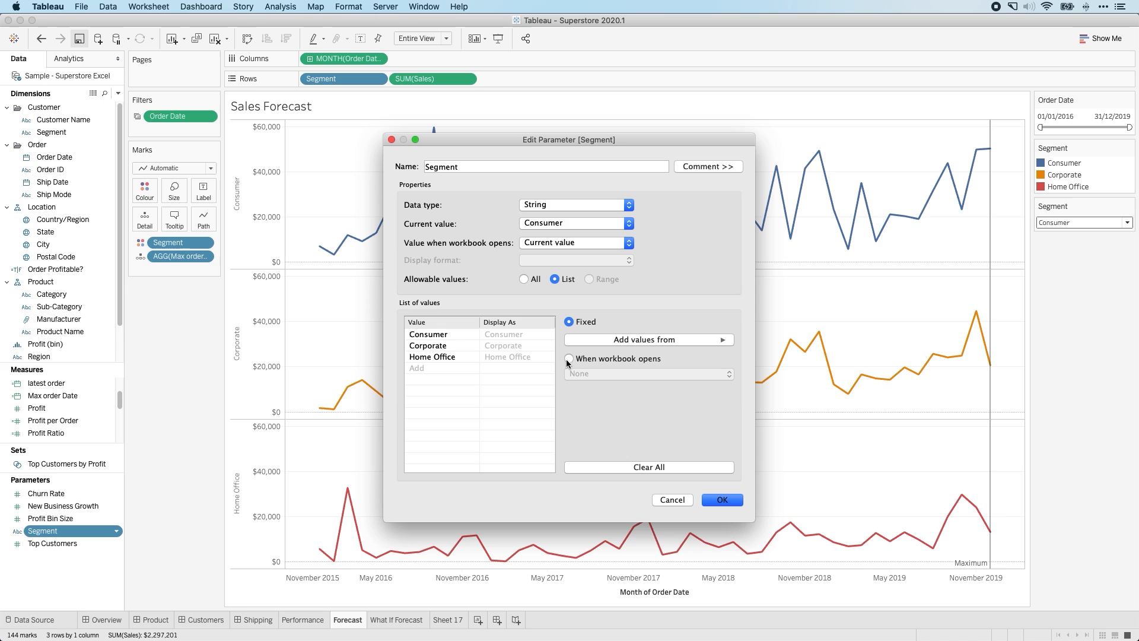
# Refresh values when workbook opens from Segment (Sample - Superstore Excel) and confirm
pyautogui.click(568, 358)
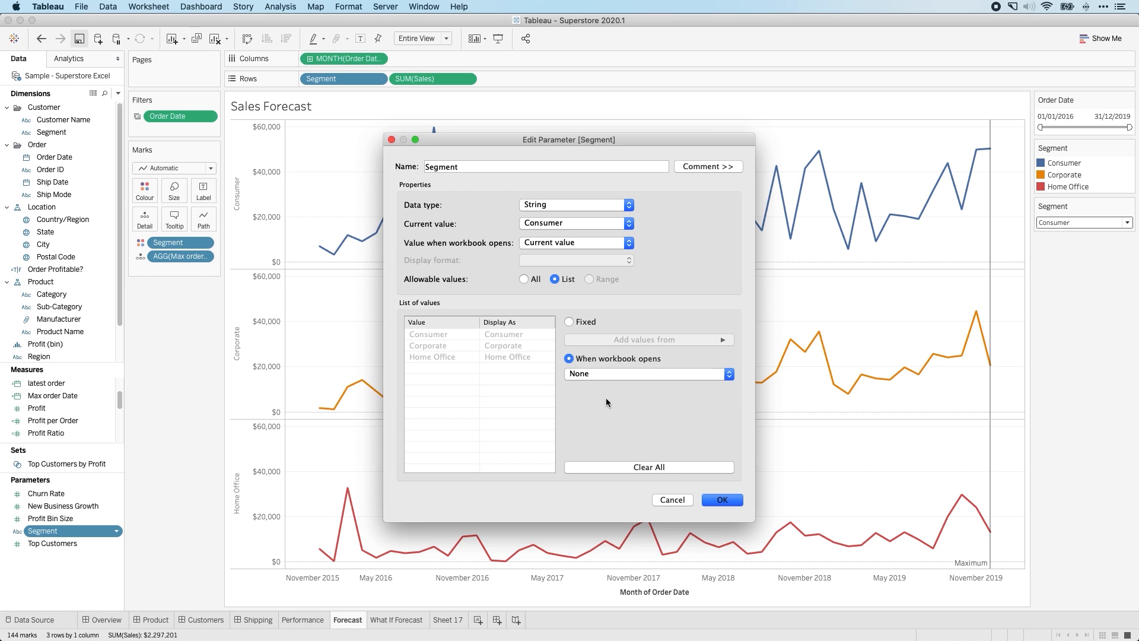
pyautogui.click(727, 373)
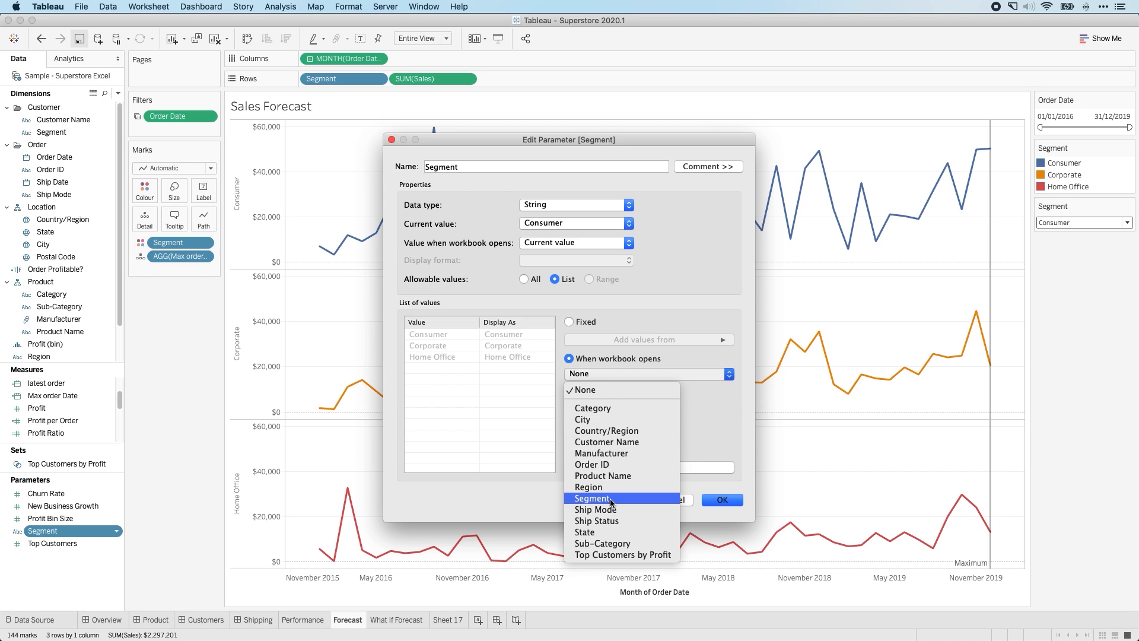
pyautogui.click(592, 498)
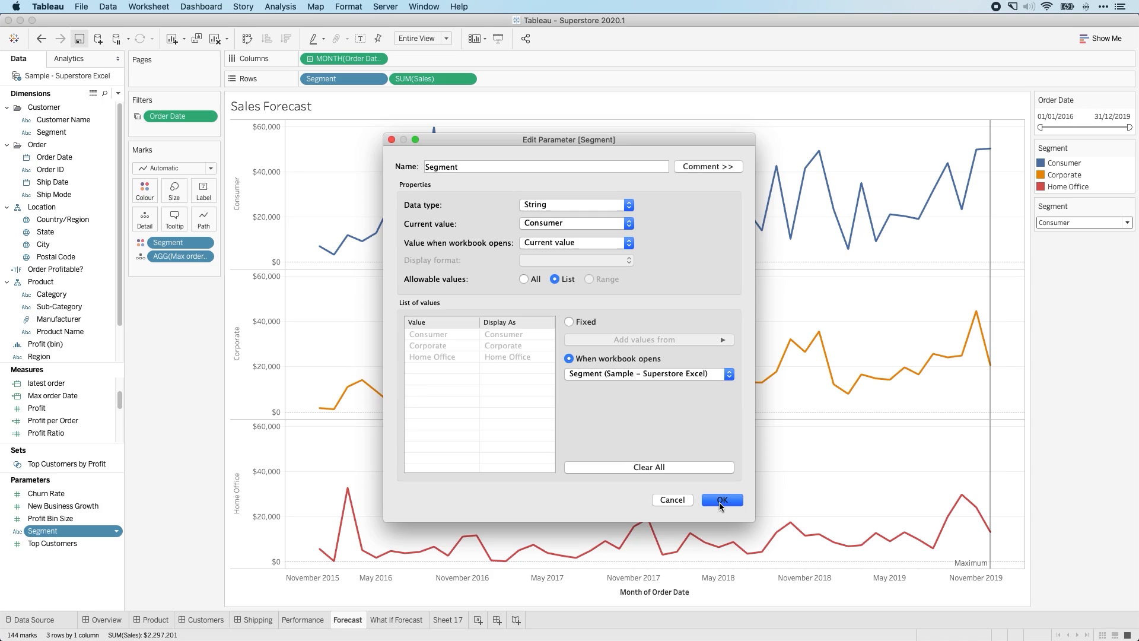
pyautogui.click(721, 499)
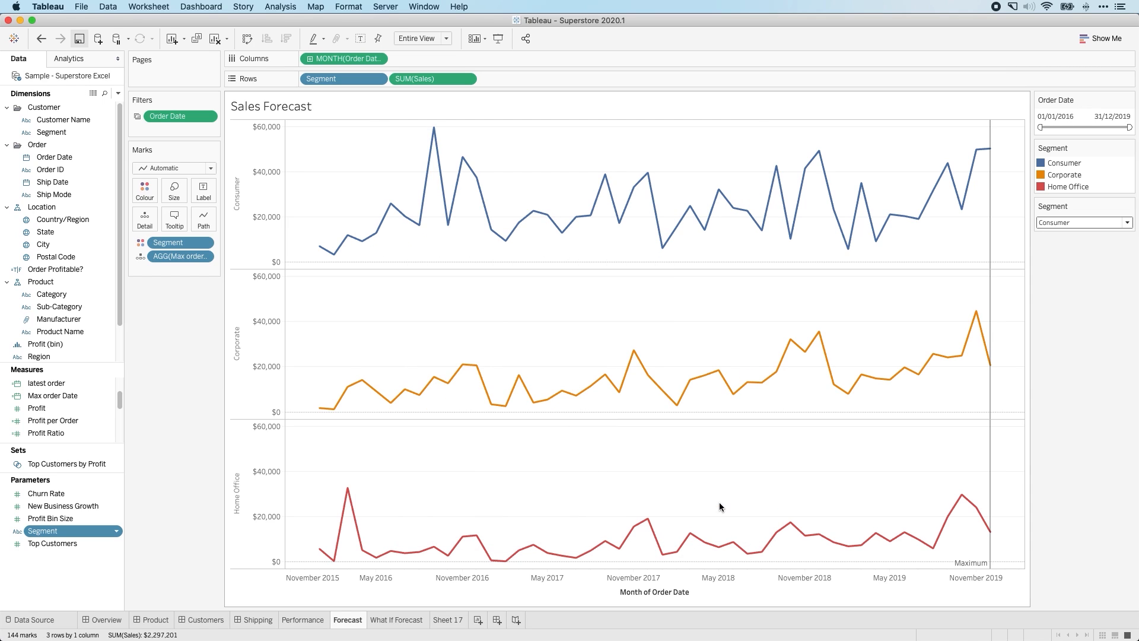
# Turn off Use Extract for the Sample - Superstore Excel data source
pyautogui.click(1082, 222)
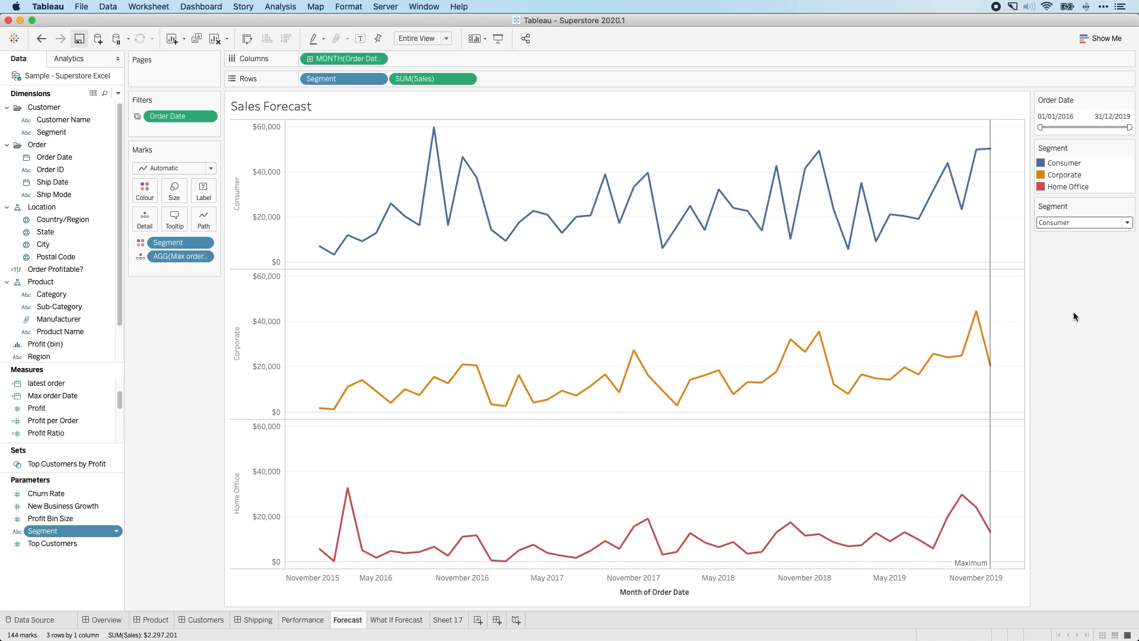
pyautogui.rightClick(66, 76)
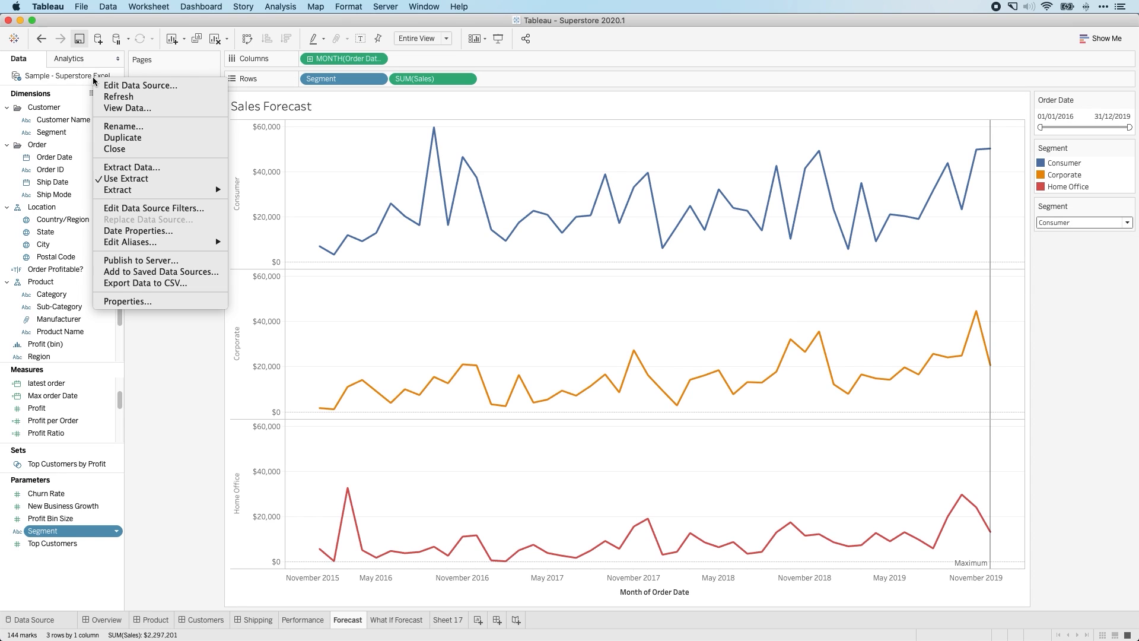
pyautogui.moveTo(126, 178)
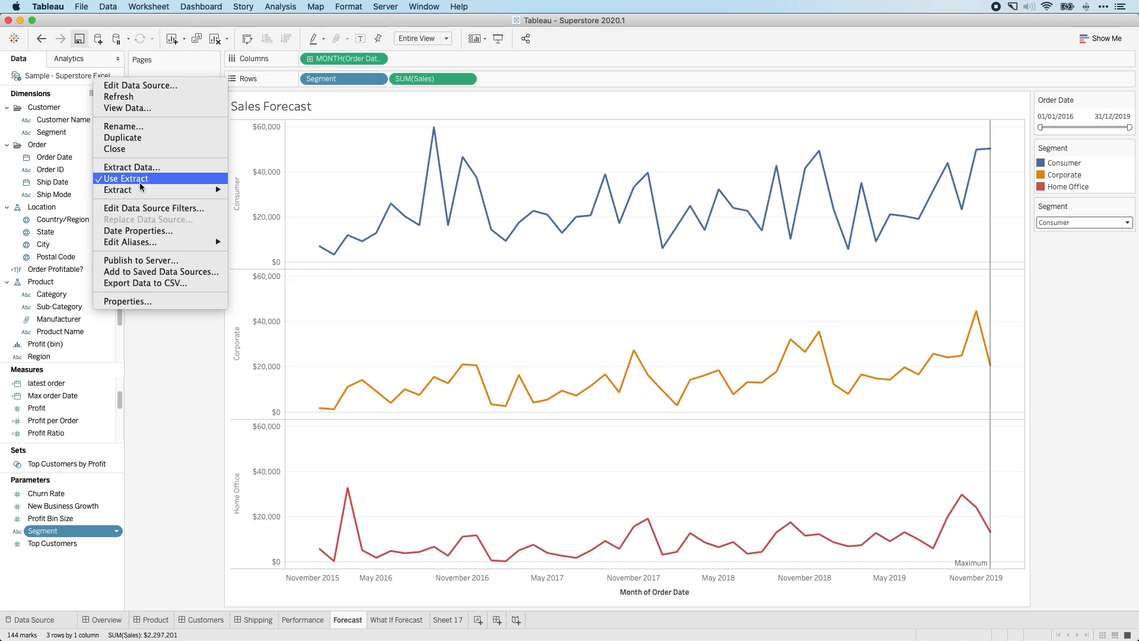
pyautogui.click(117, 96)
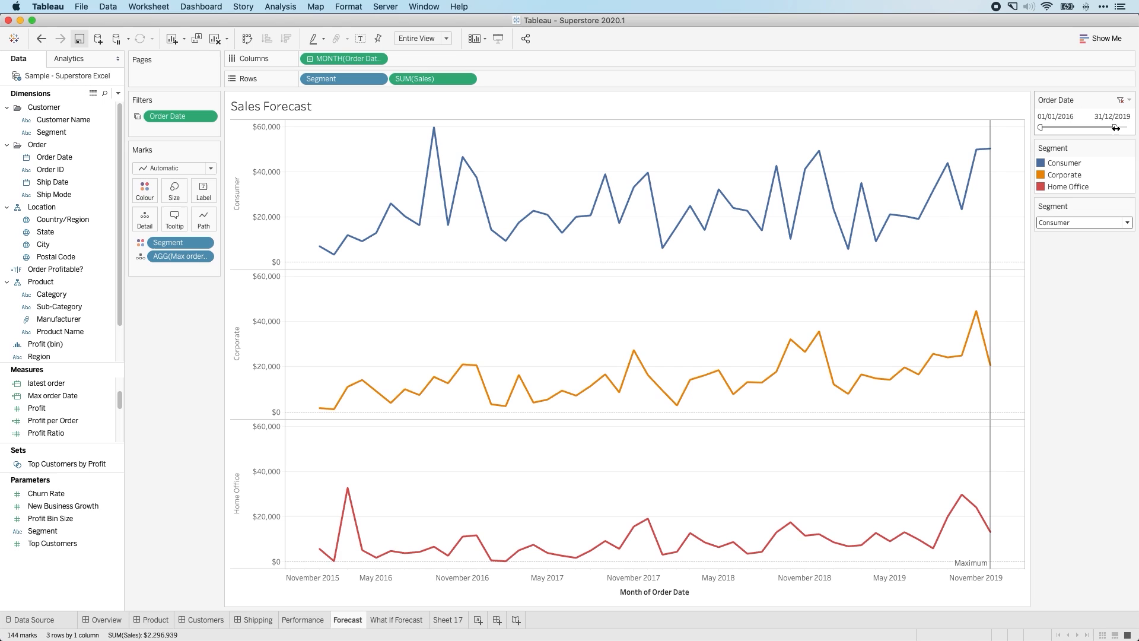
# Extend the Order Date slider to 08/11/2020 and check the Segment parameter's choices
pyautogui.moveTo(1115, 127); pyautogui.dragTo(1130, 127)
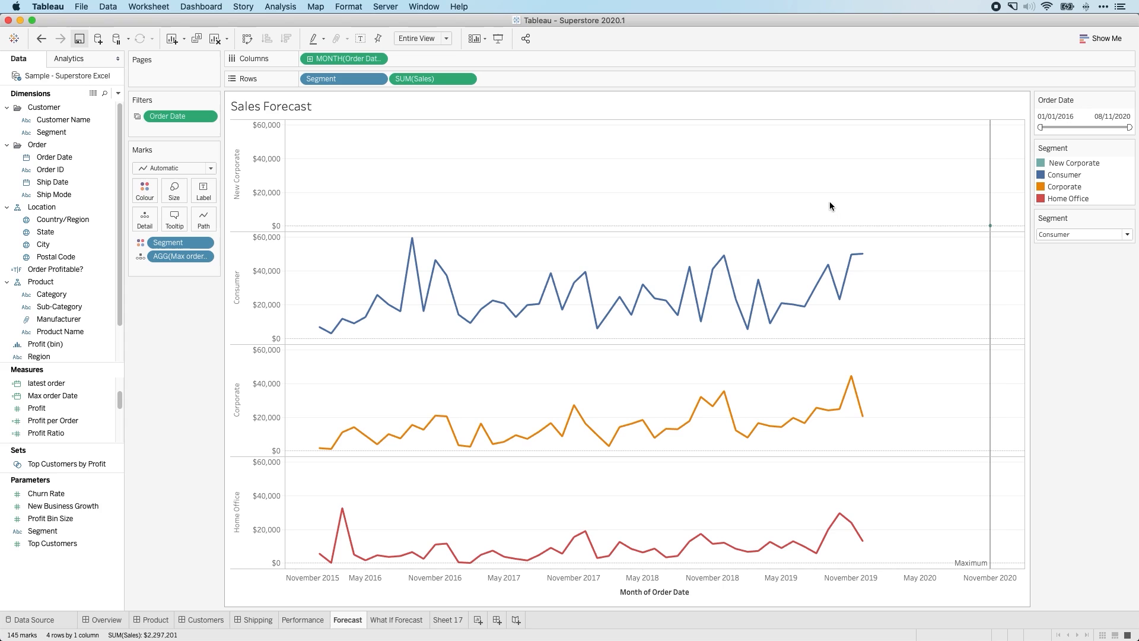
pyautogui.click(1083, 234)
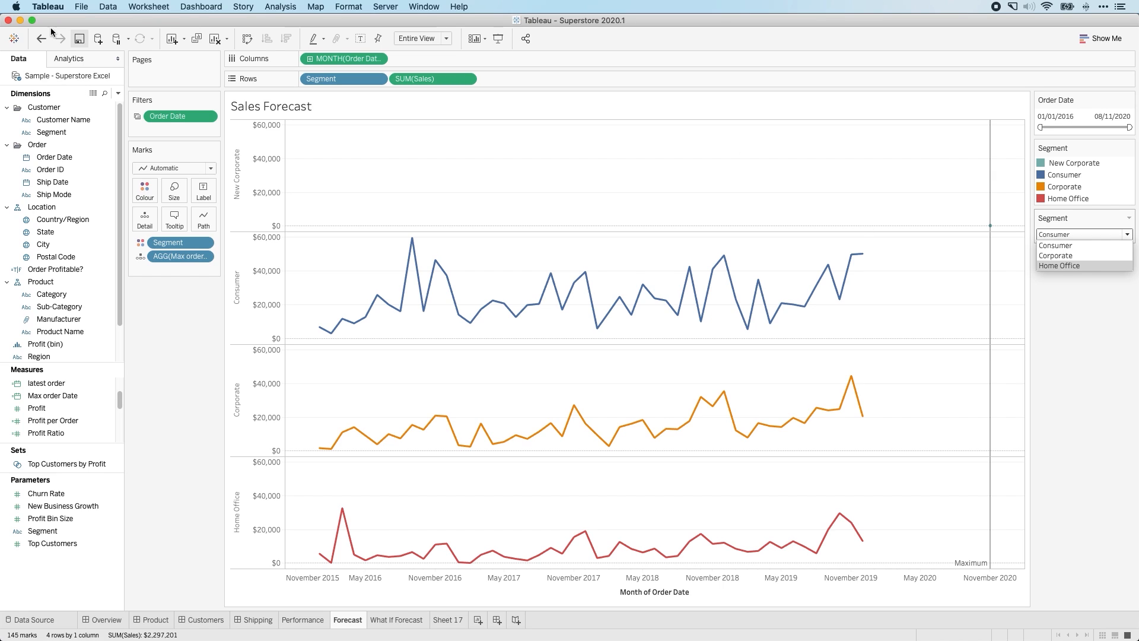
# Close the 2020.1 workbook and save its changes
pyautogui.click(1055, 245)
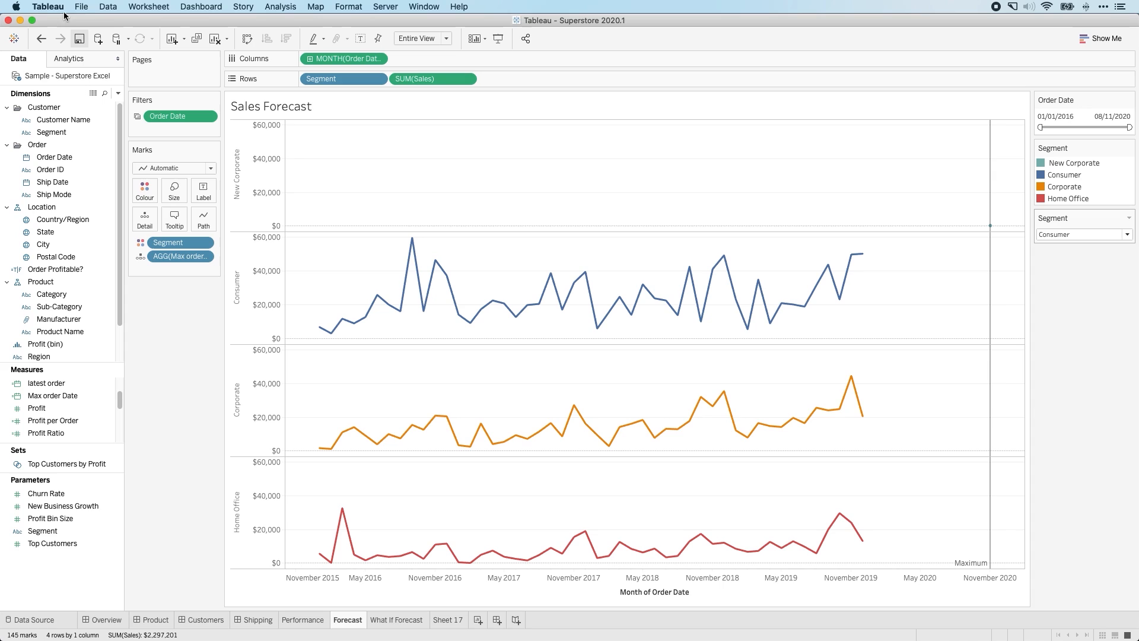
pyautogui.click(7, 6)
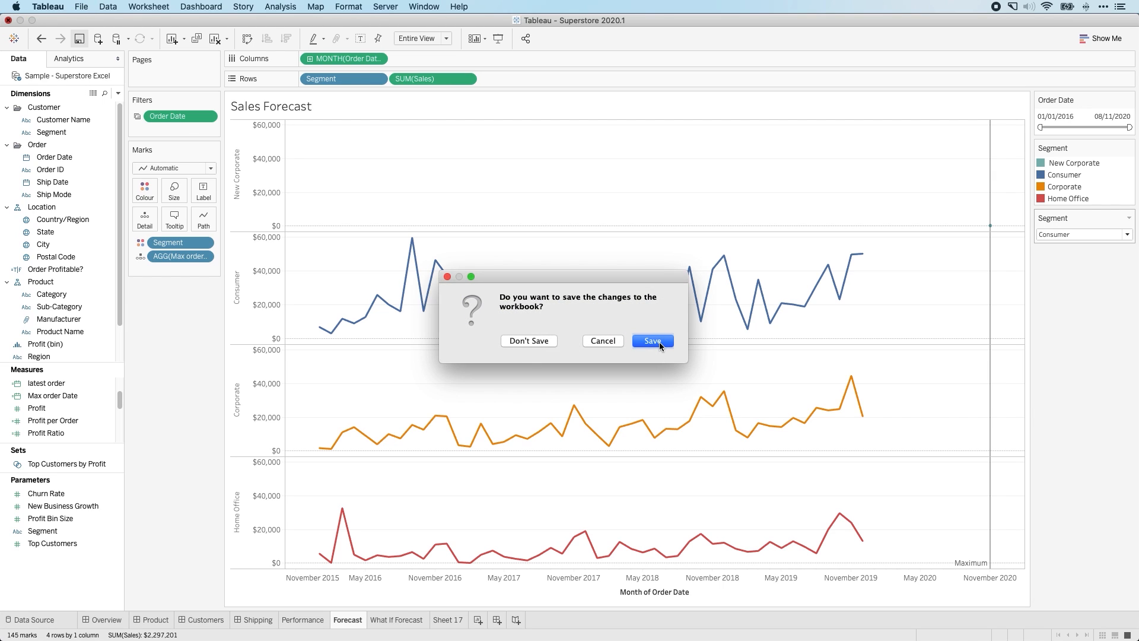
pyautogui.click(651, 340)
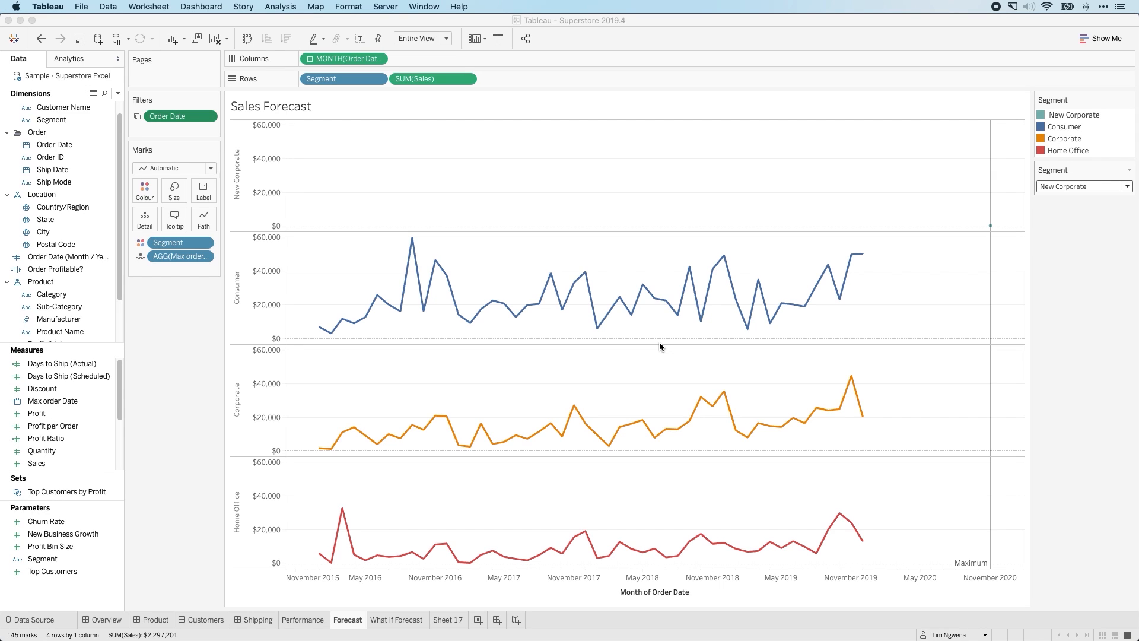
pyautogui.moveTo(629, 333)
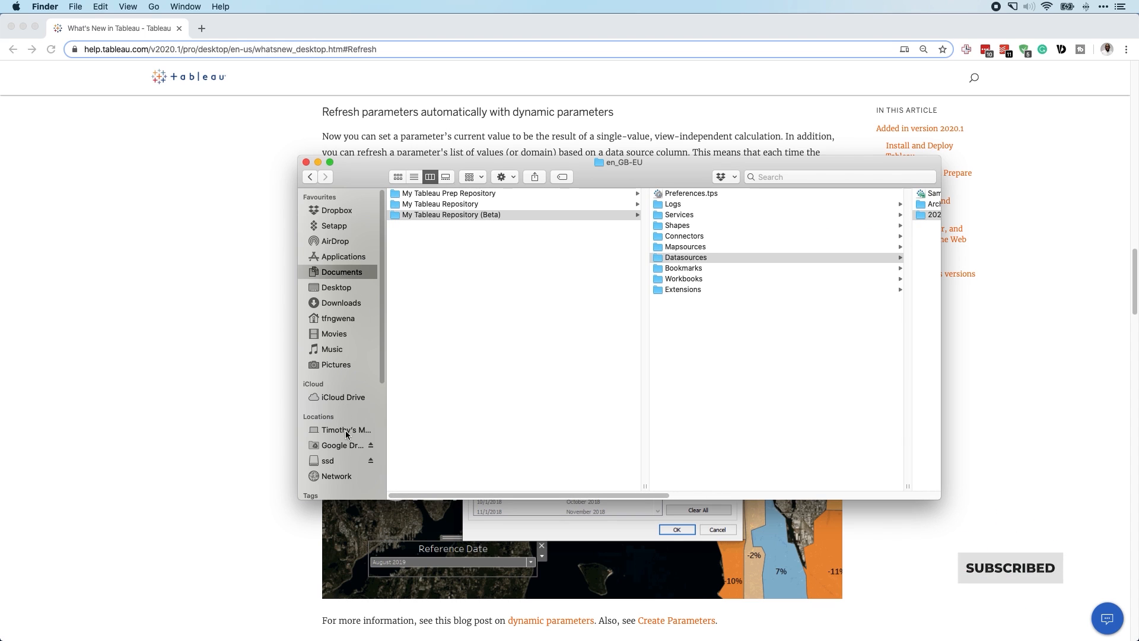
# Open Superstore 2020.1.twb from the Desktop folder back into Tableau
pyautogui.click(336, 287)
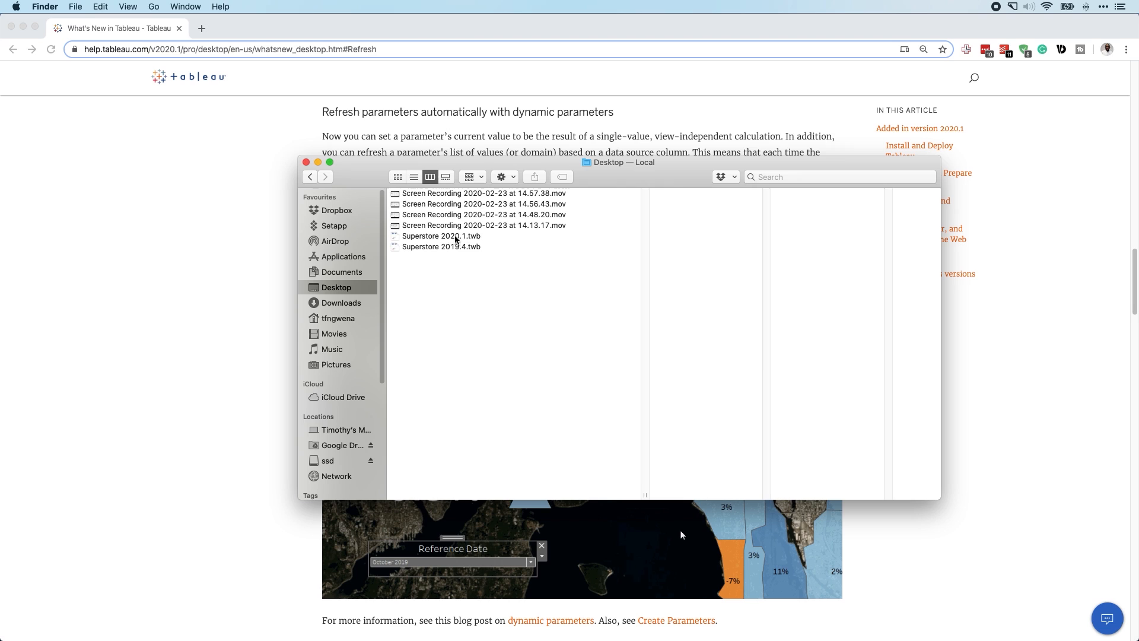
pyautogui.click(441, 236)
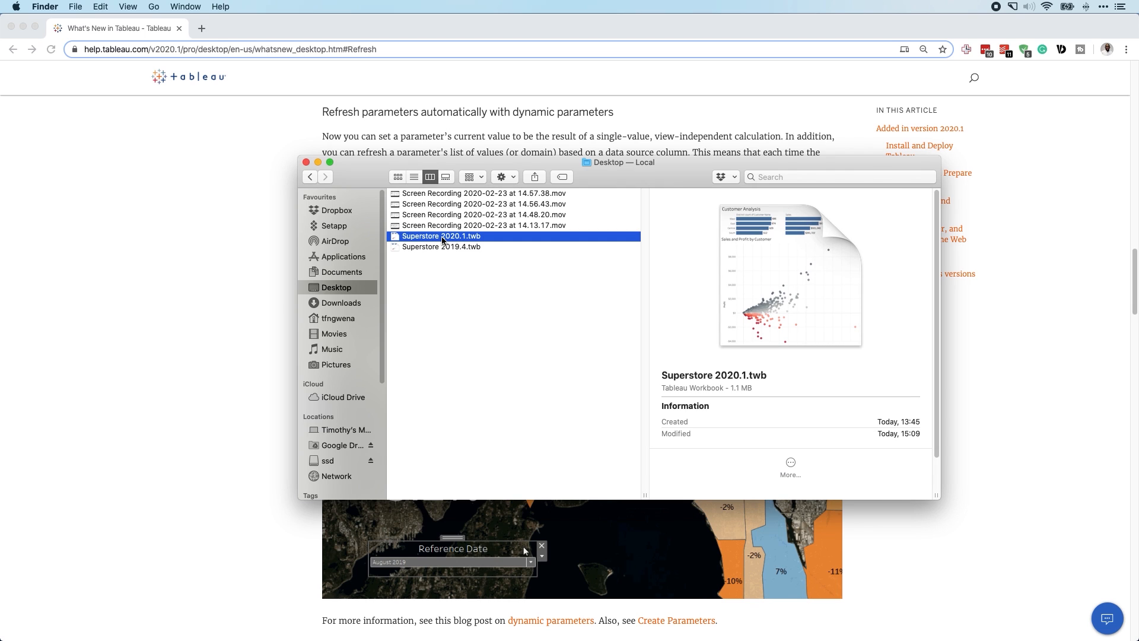
pyautogui.doubleClick(441, 236)
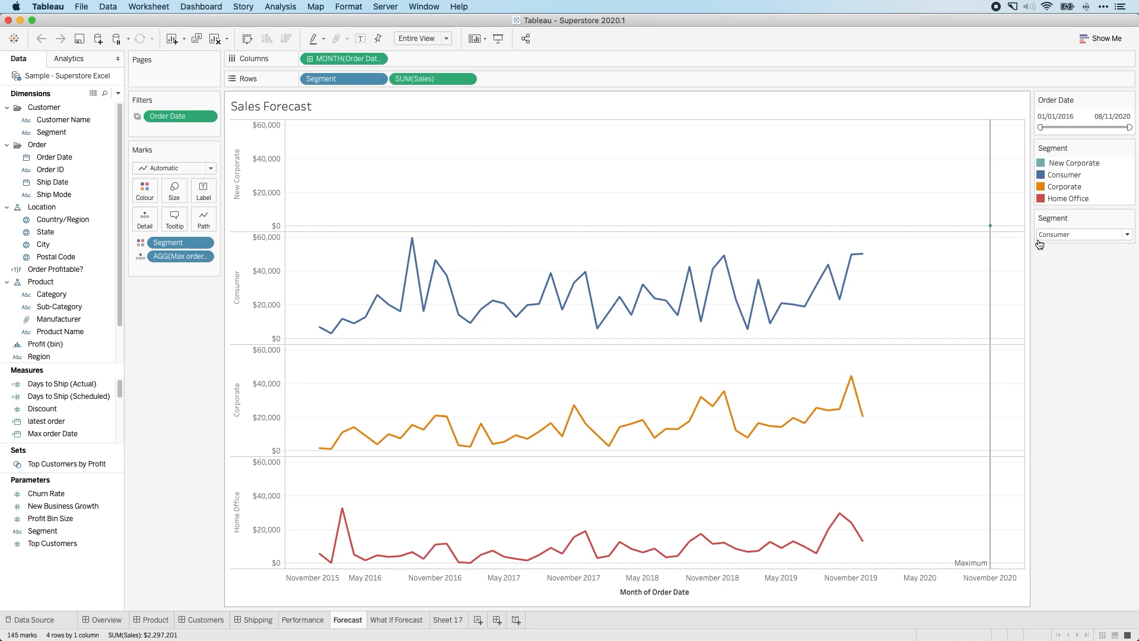
# Expand the Segment parameter control to reveal New Corporate alongside Consumer, Corporate and Home Office
pyautogui.click(1082, 234)
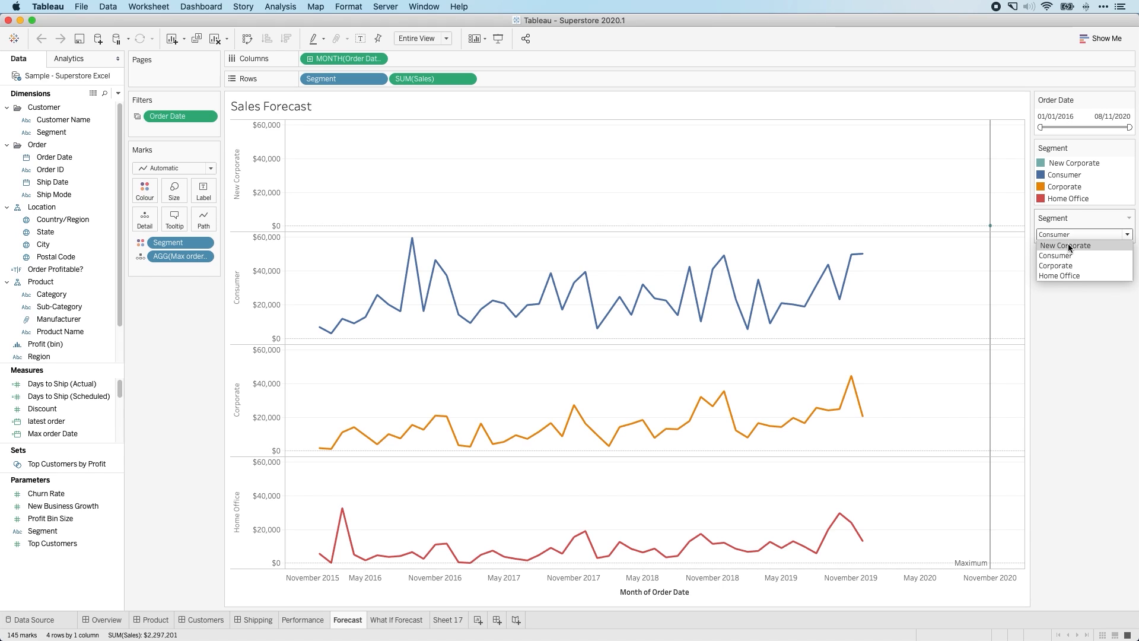